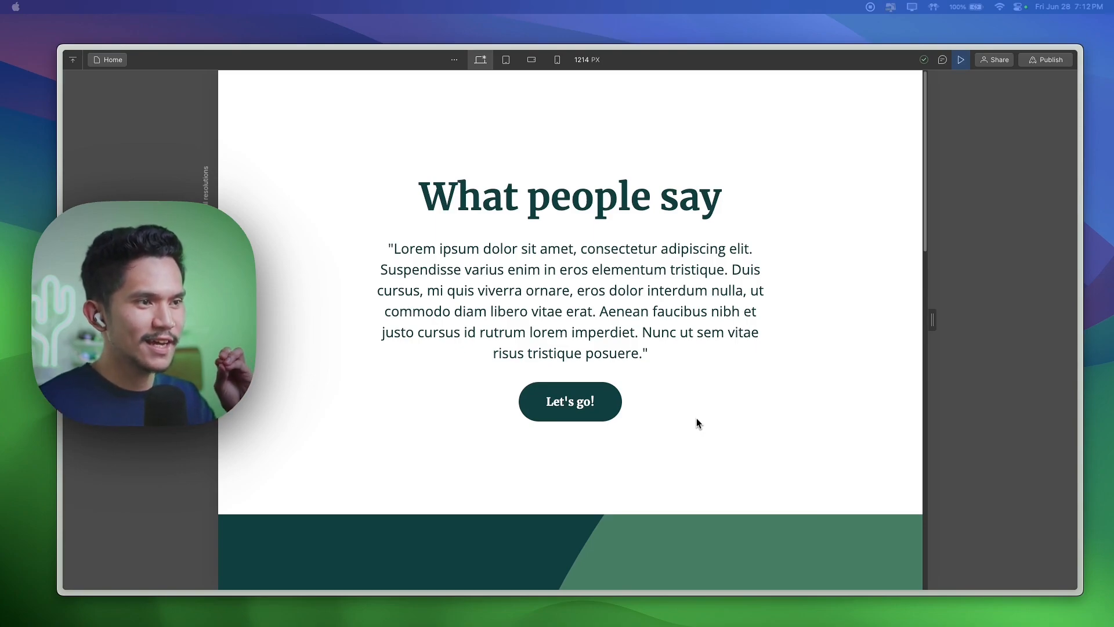
- Give the Lottie element a class, 100 VH height and a Univisium/Netflix 2:1 aspect ratio
scroll("down", 3)
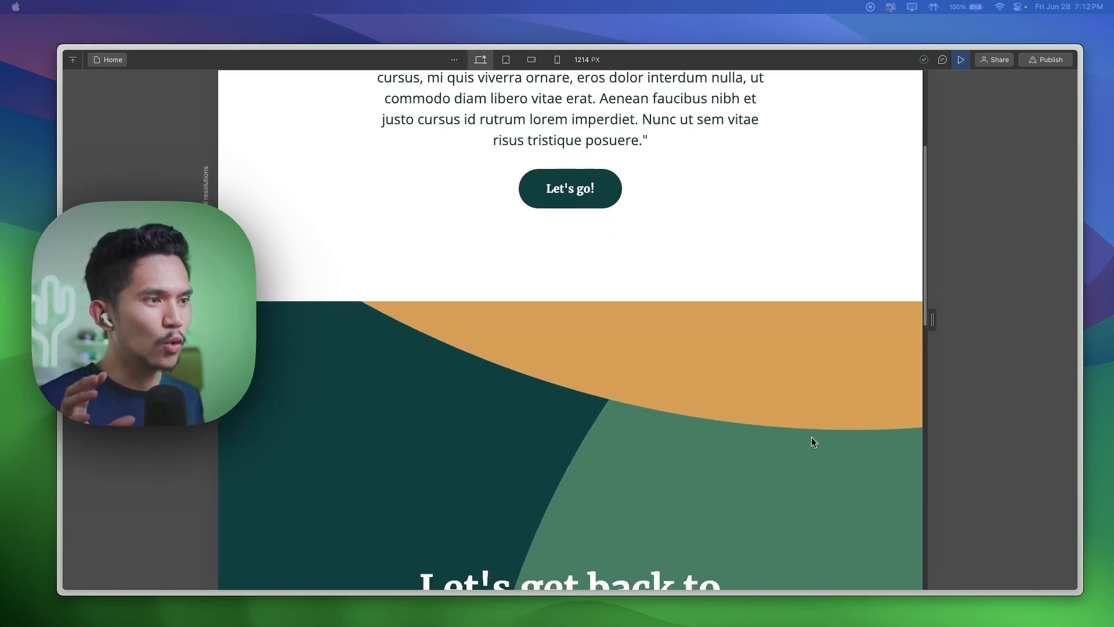
scroll("down", 3)
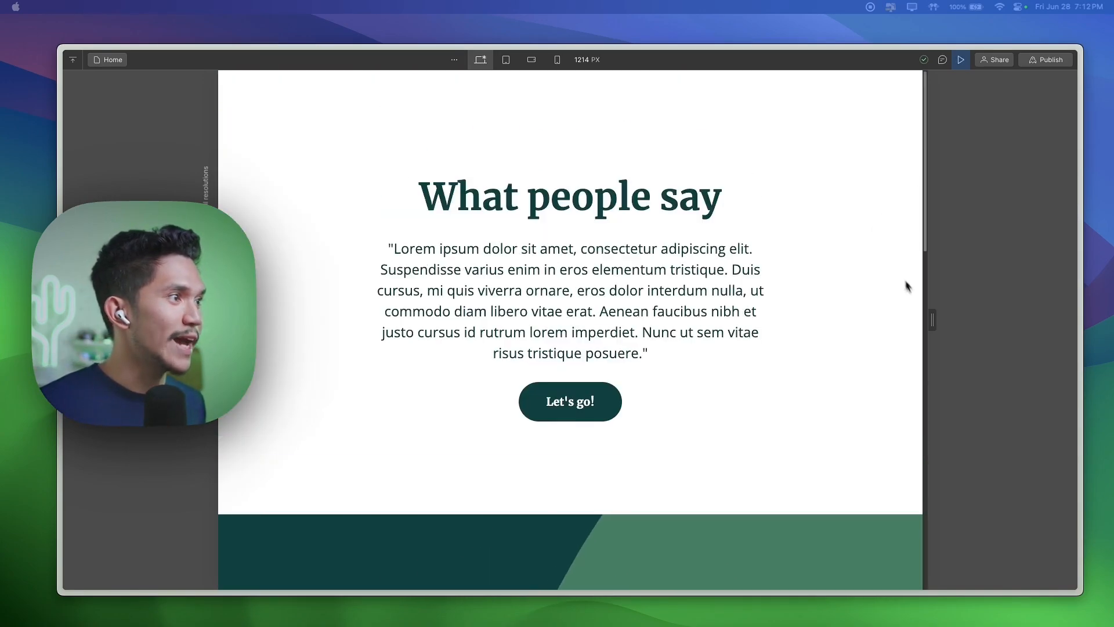
scroll("down", 3)
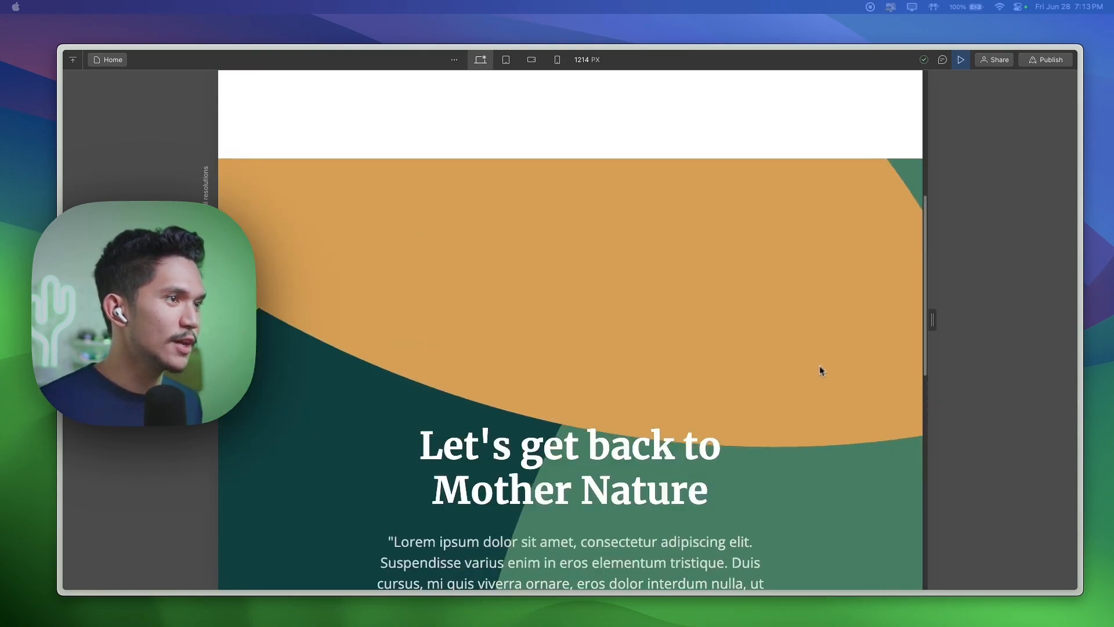
scroll("down", 3)
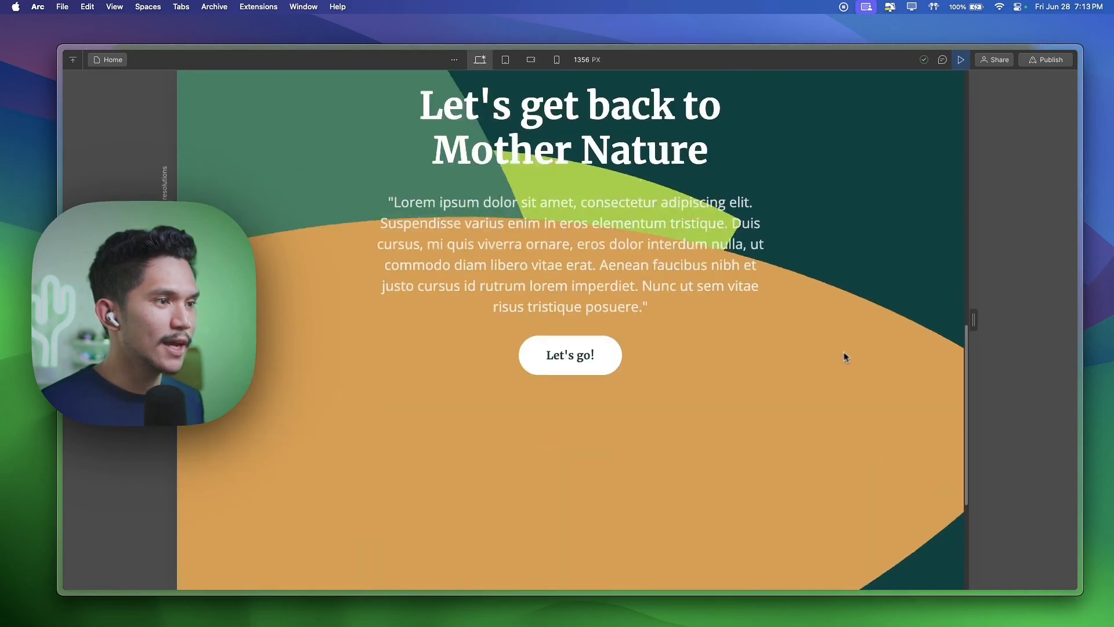
scroll("down", 3)
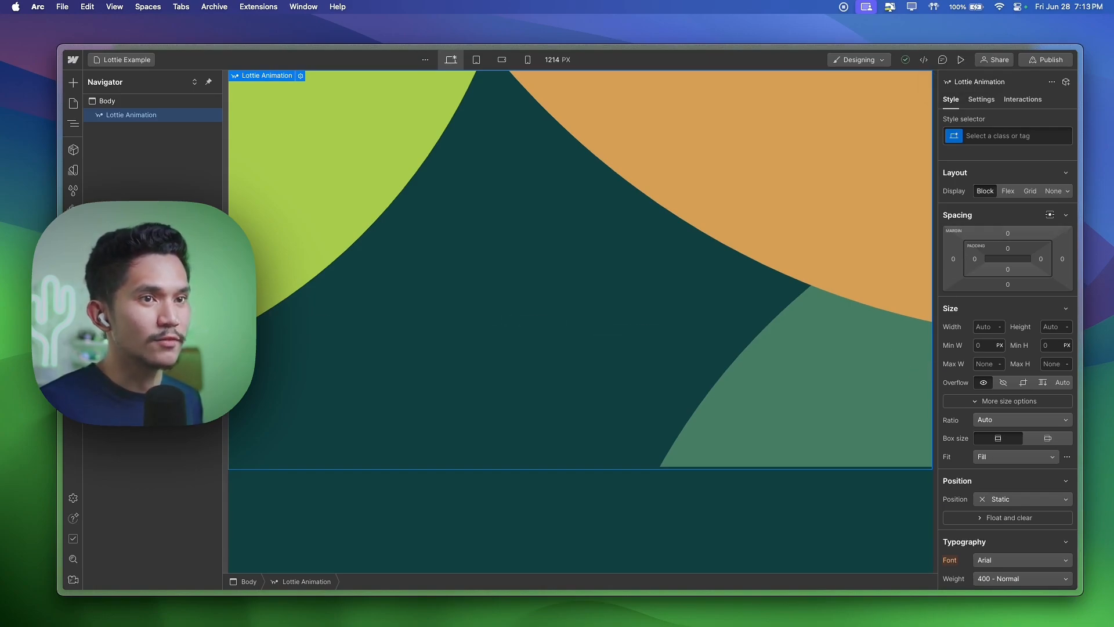
left_click_drag(227, 285, 262, 286)
type("100")
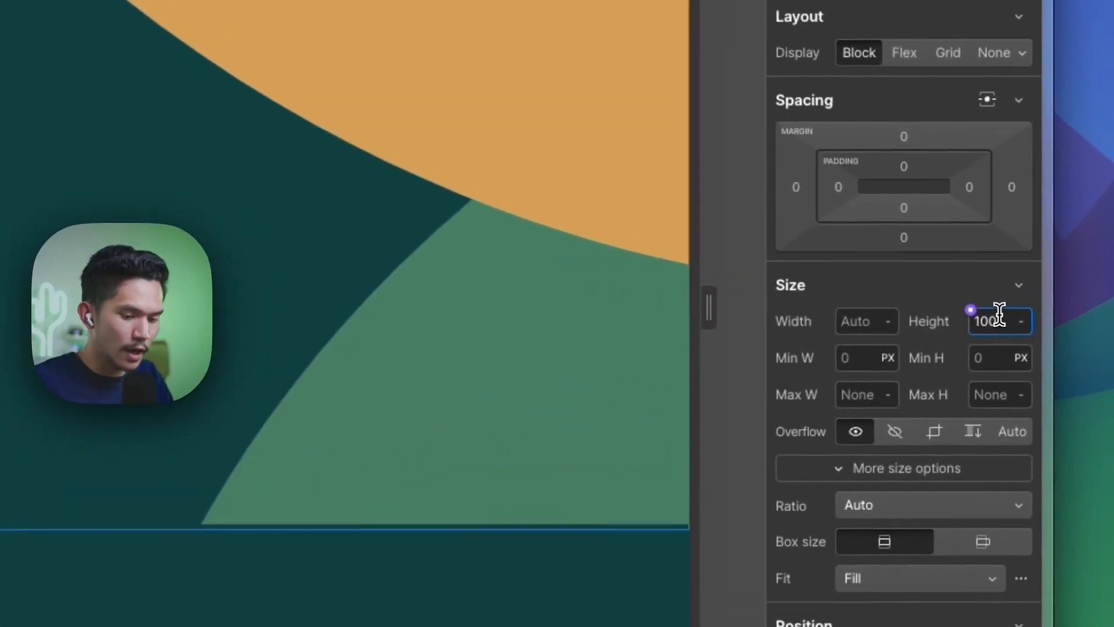
left_click(1022, 321)
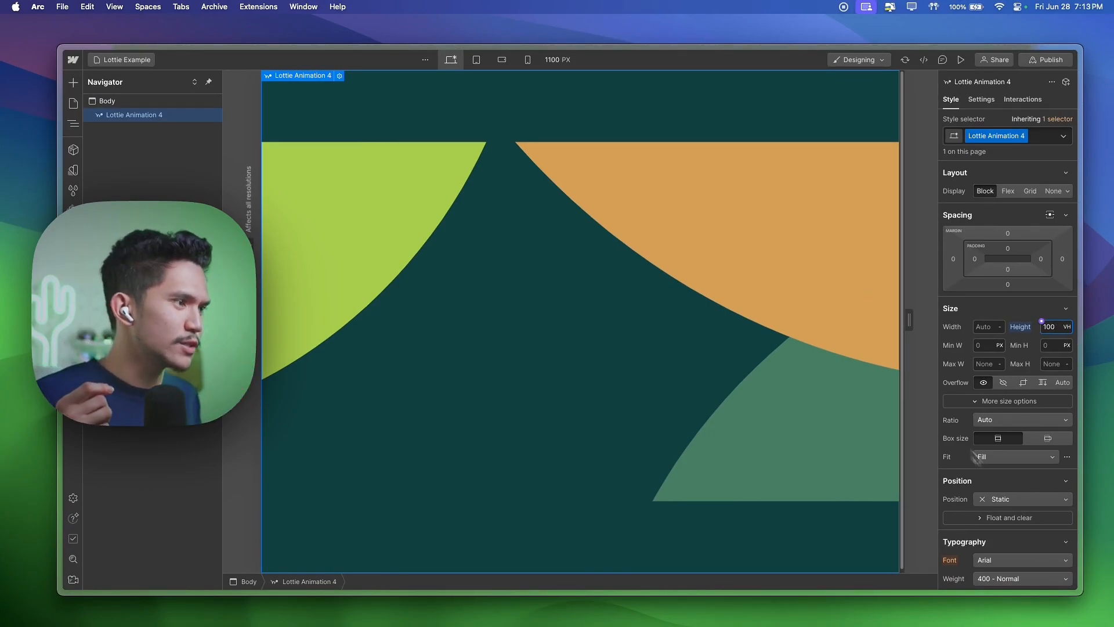
left_click(1022, 419)
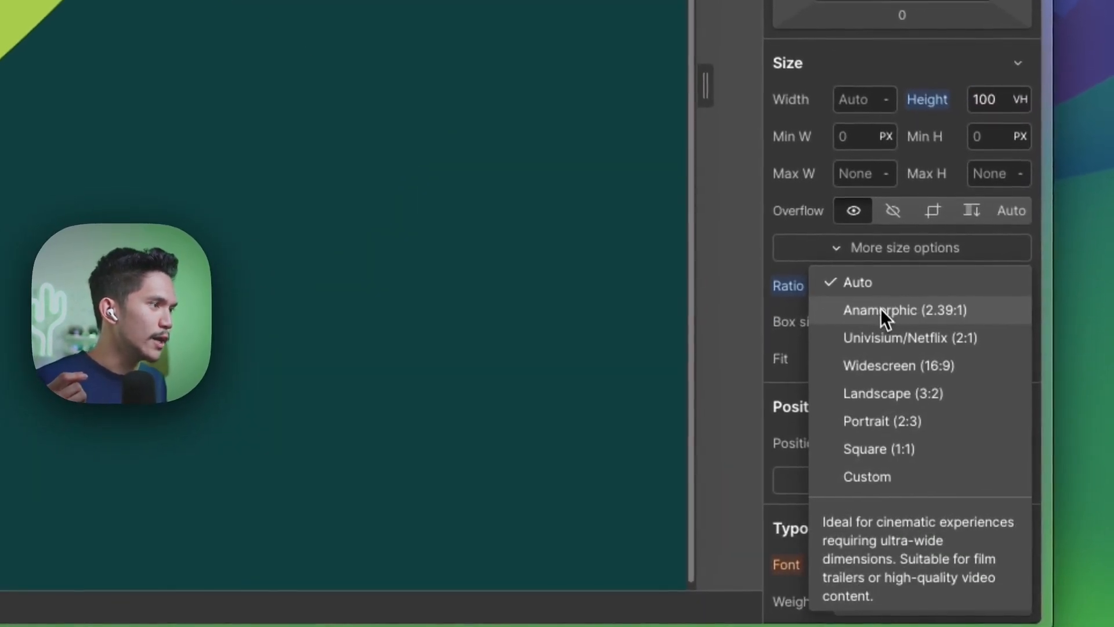
left_click(909, 338)
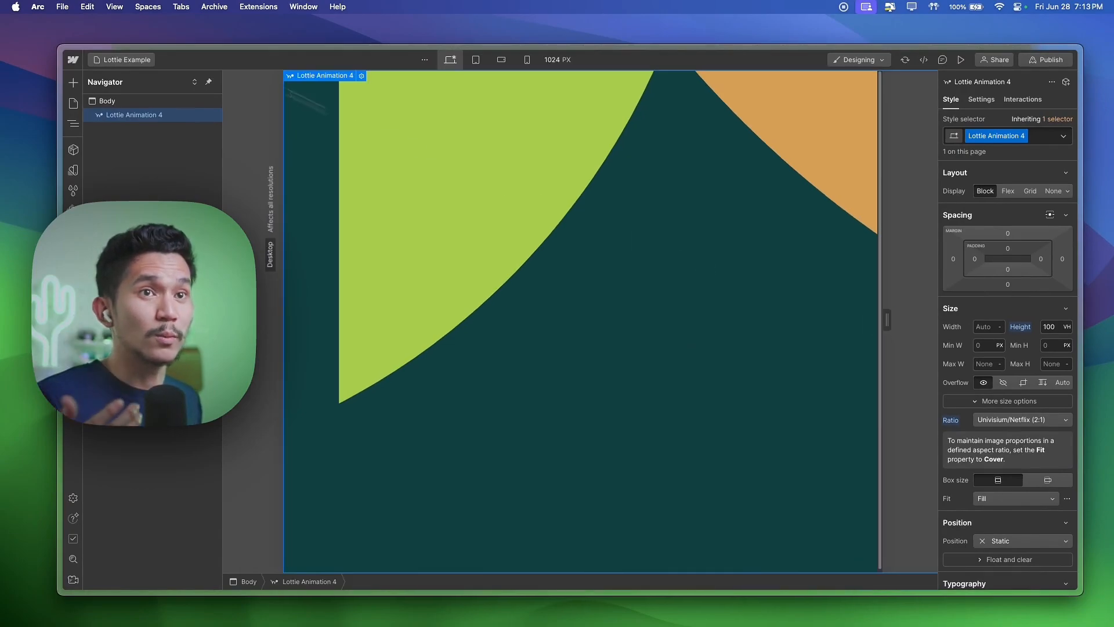
- Add an Image element to the Body using the animation screenshot file
left_click(107, 100)
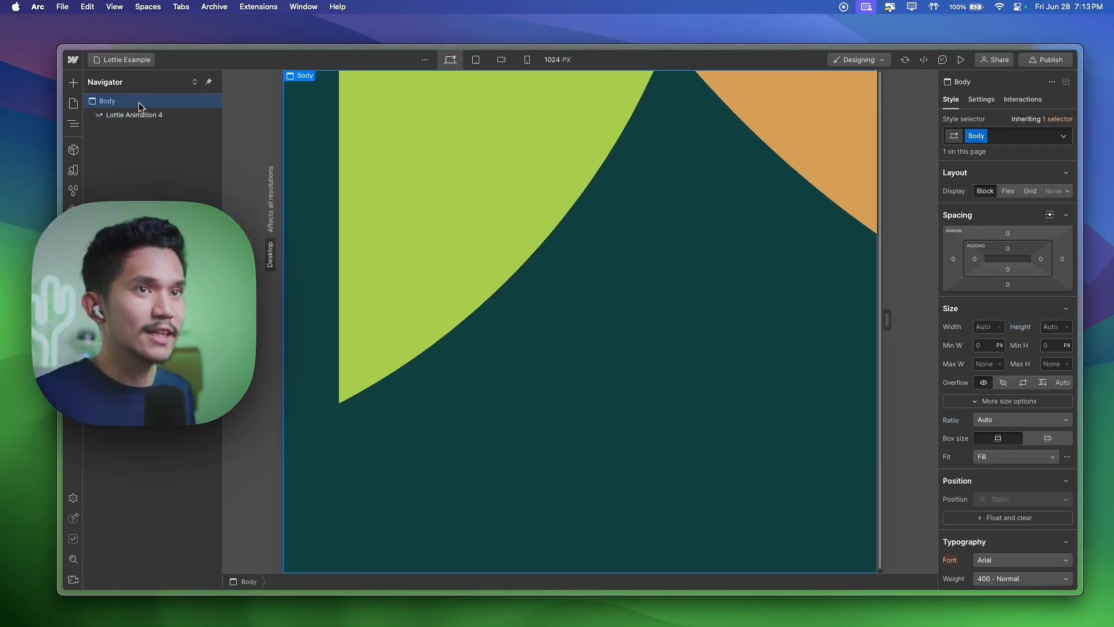
left_click(133, 114)
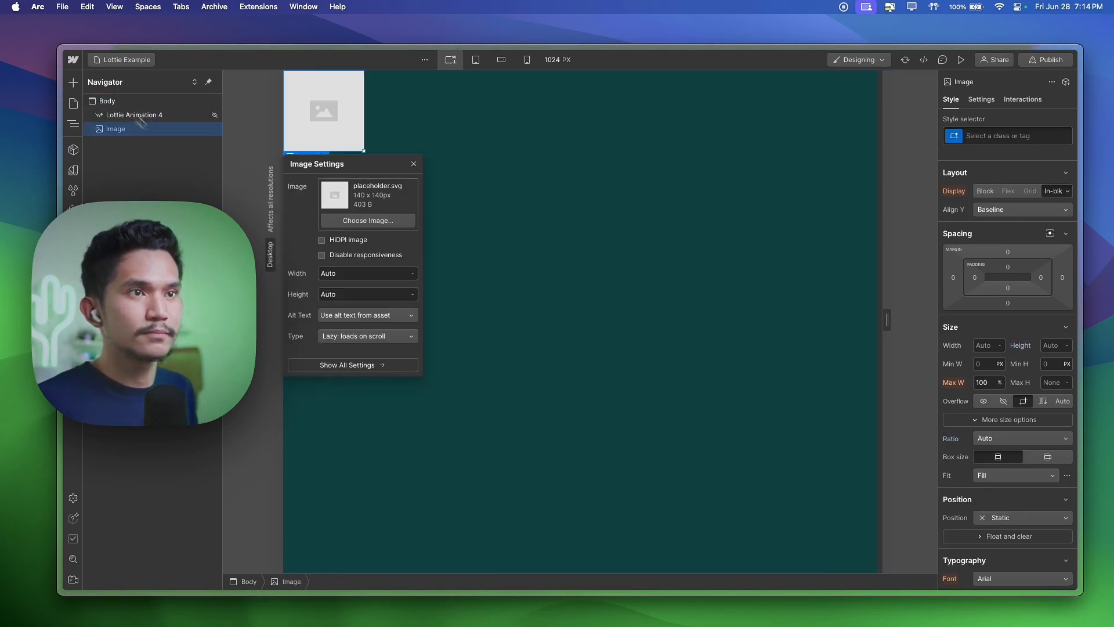
left_click(367, 220)
type("100")
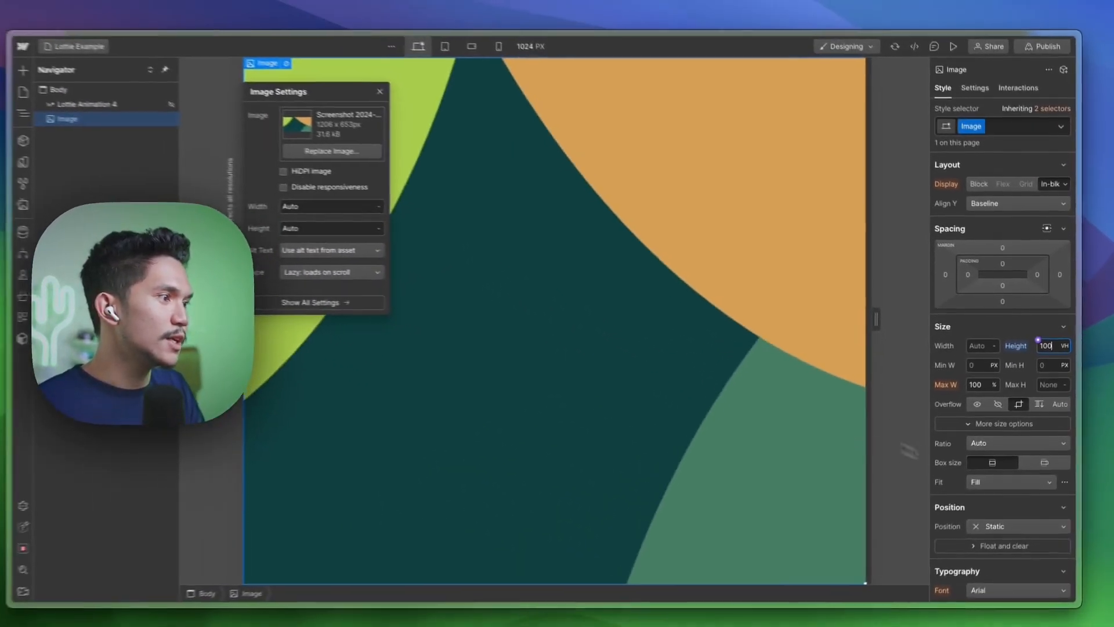
- Set the image to 100 VH height with Cover fit, close its settings, and hide it
left_click(1010, 481)
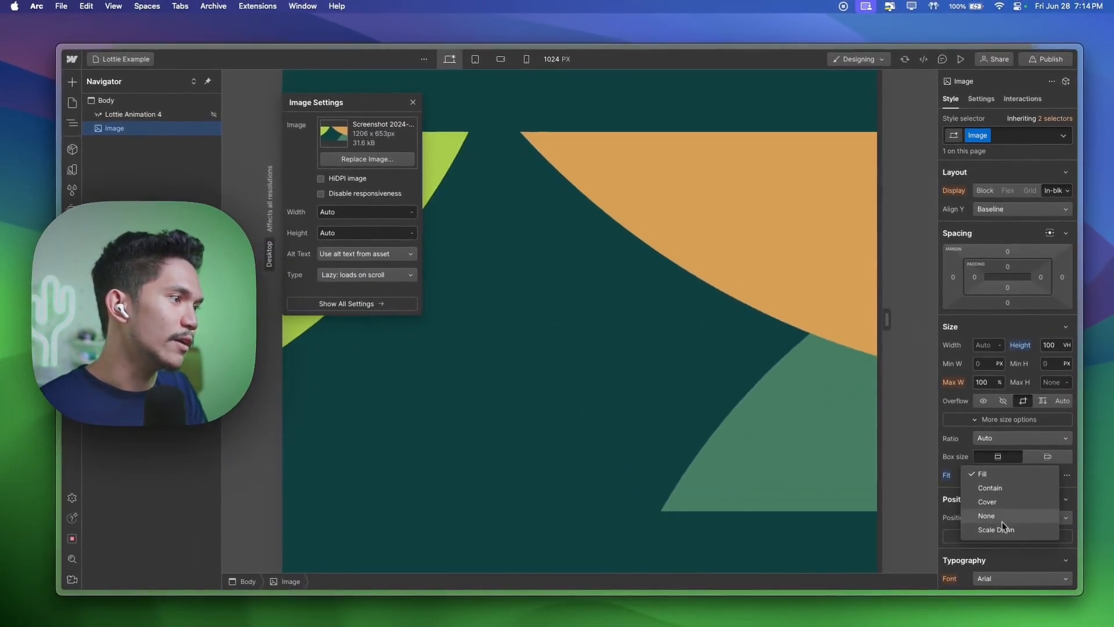
left_click(987, 501)
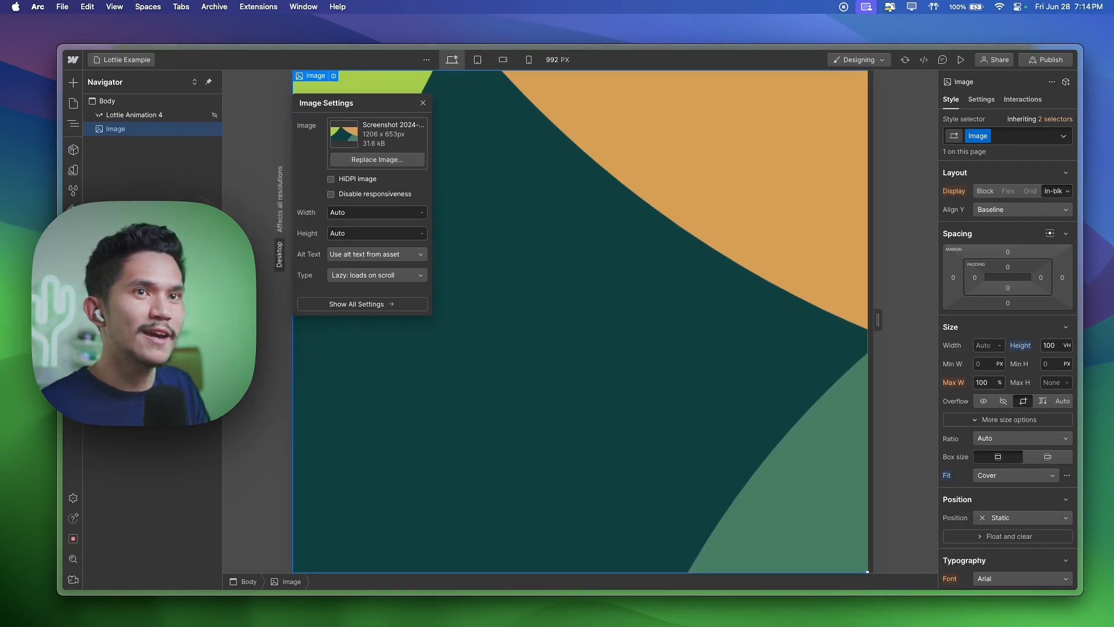
left_click(422, 103)
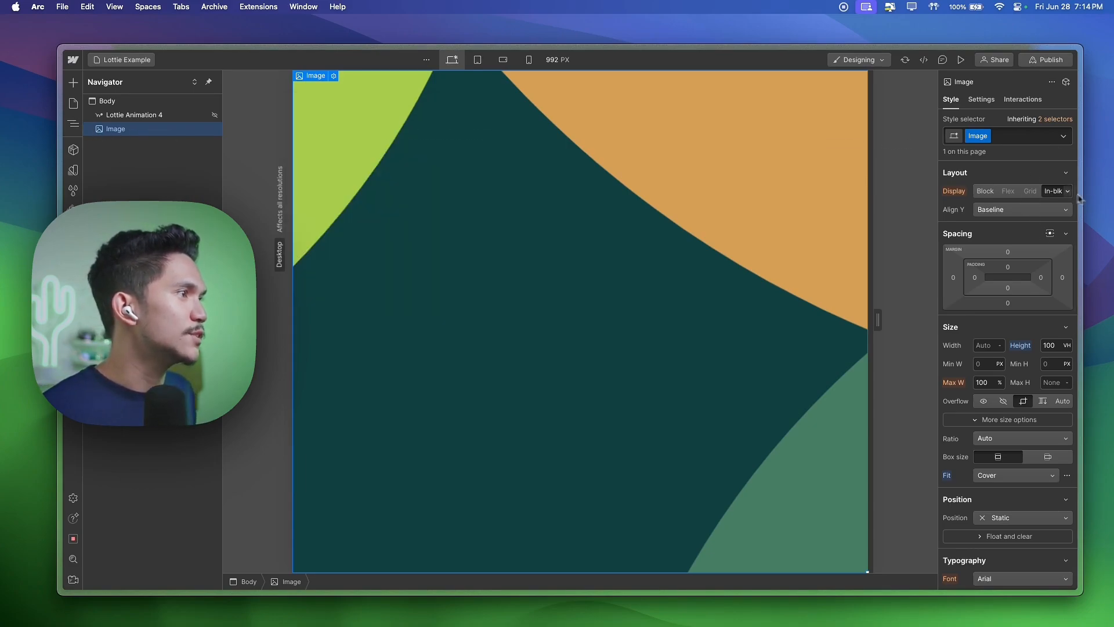
left_click(133, 114)
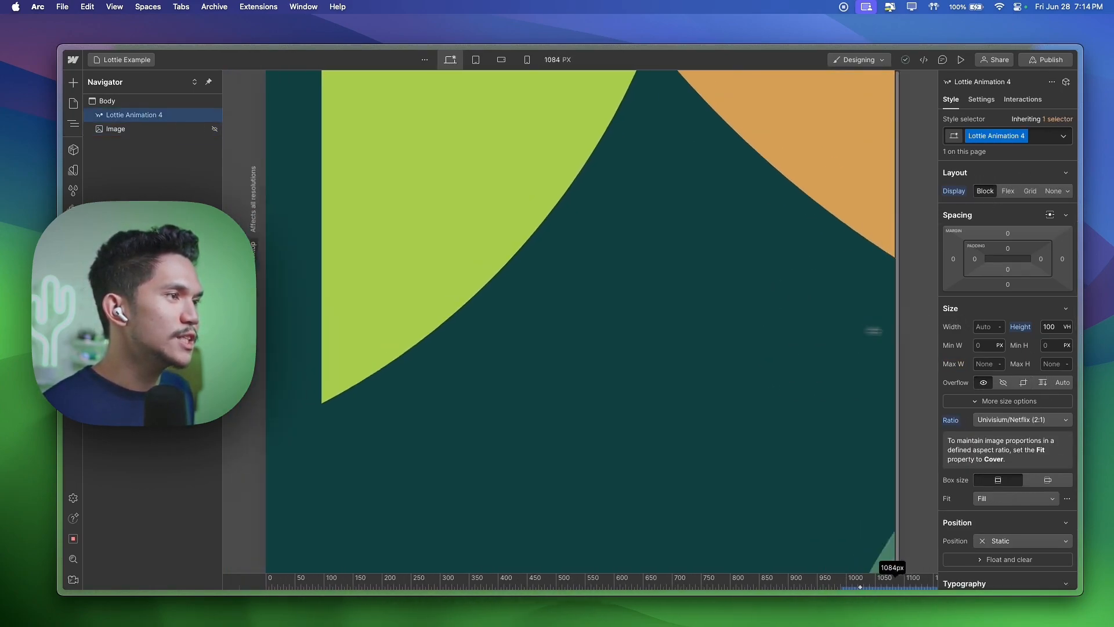
- Try Cover and Scale Down fits on the Lottie animation, settling on Cover
left_click(1015, 498)
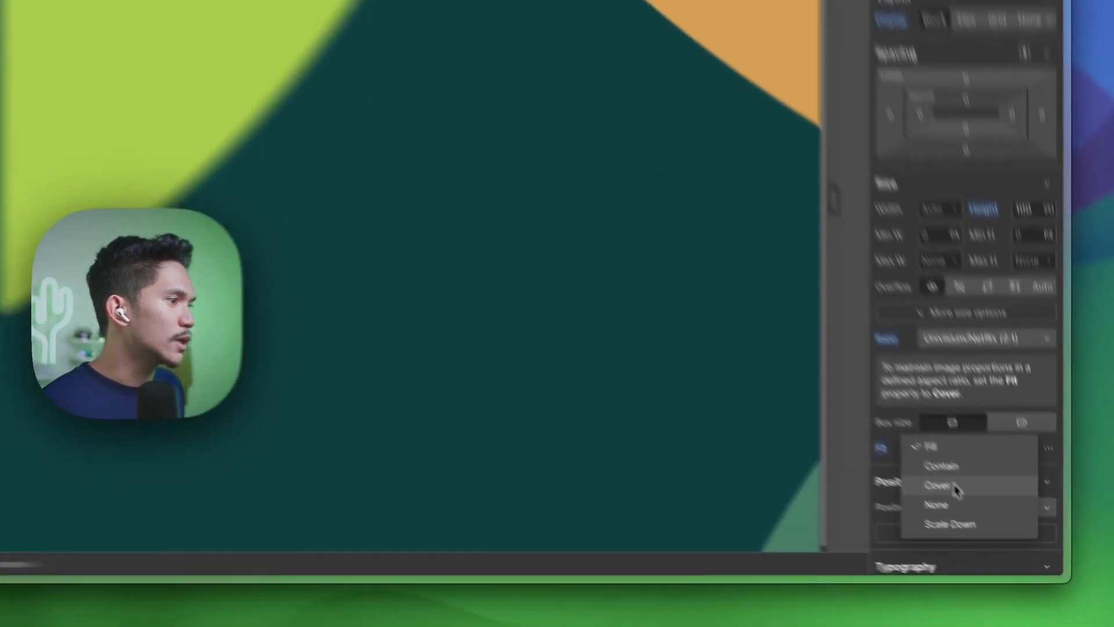
left_click(956, 489)
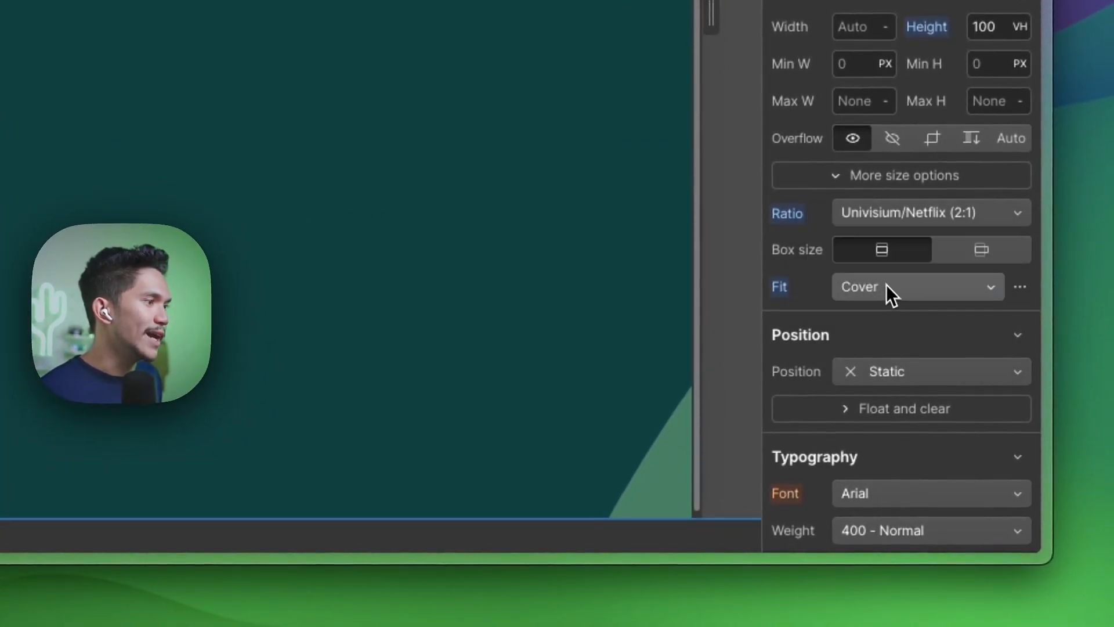
left_click(917, 286)
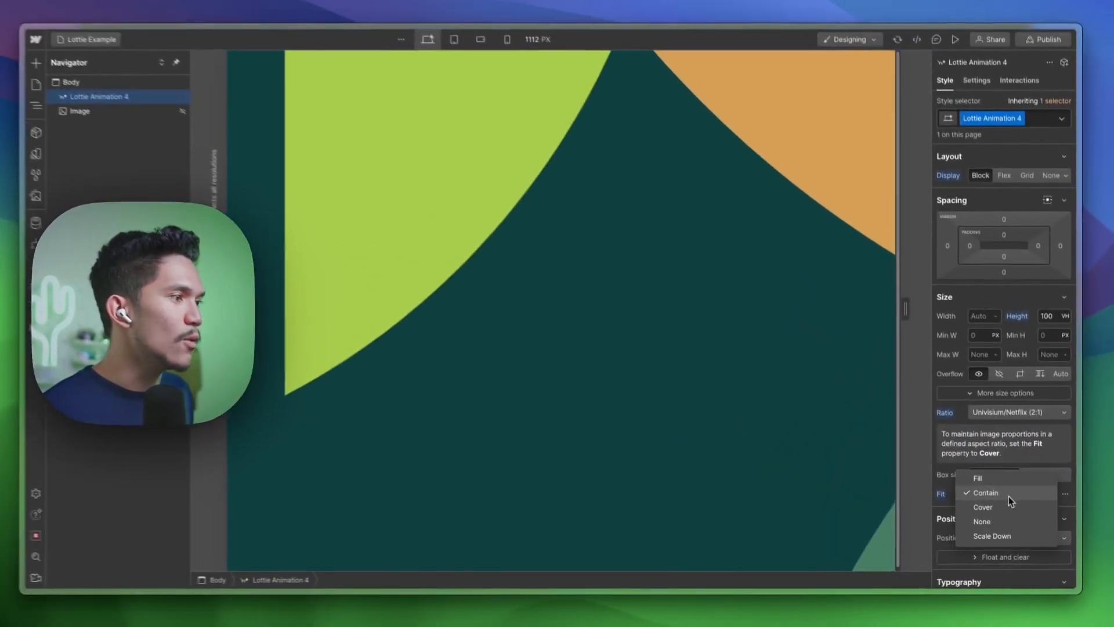
left_click(992, 535)
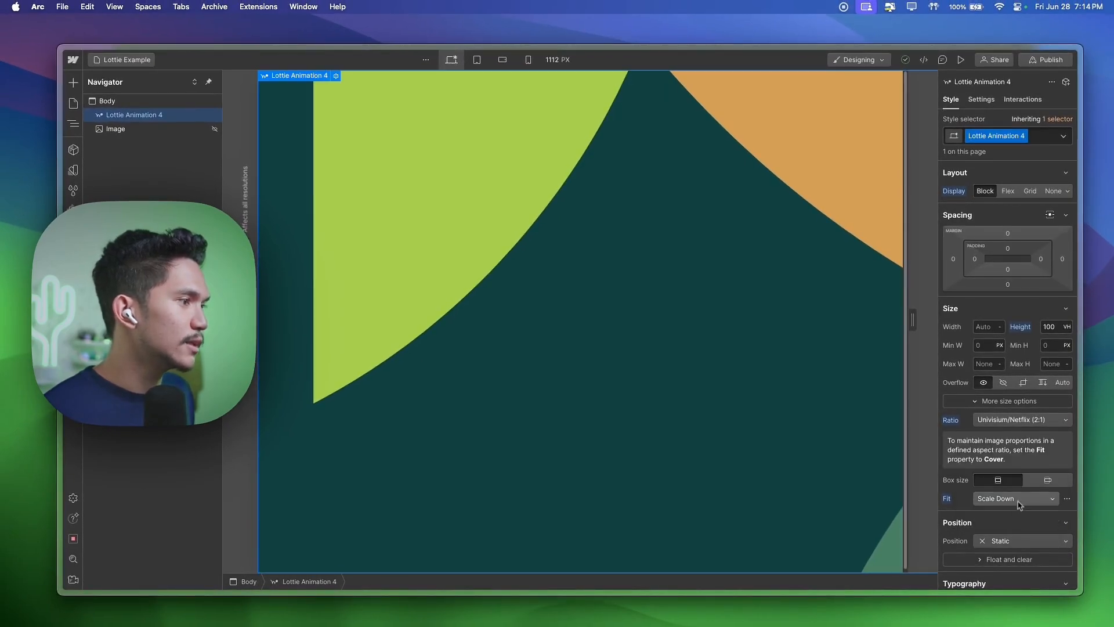
left_click(1022, 540)
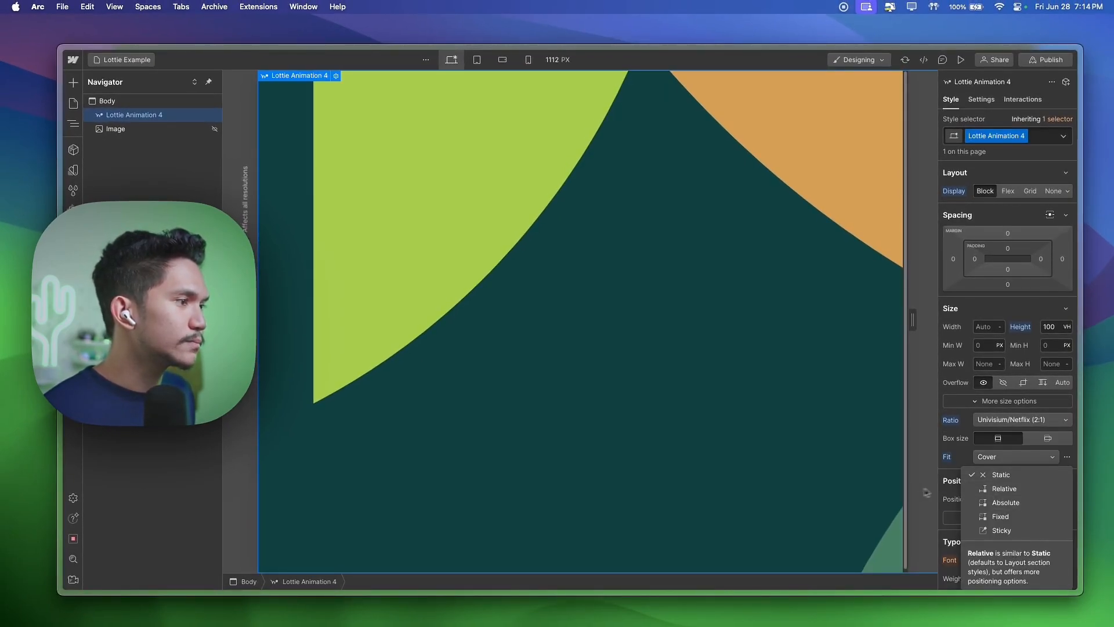
left_click(1001, 475)
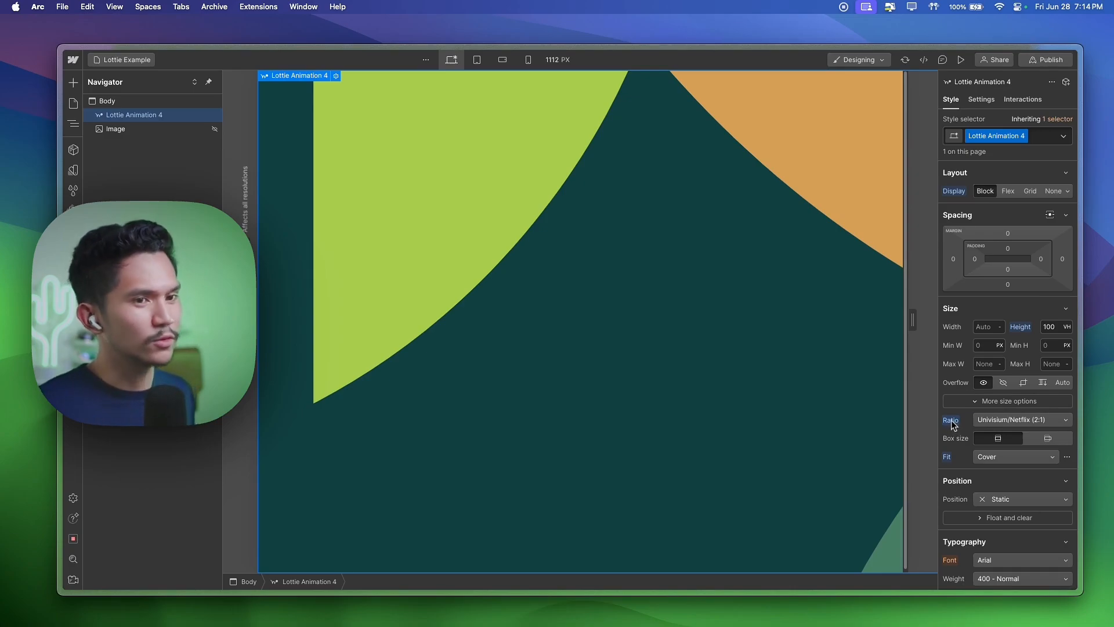
mouse_move(955, 426)
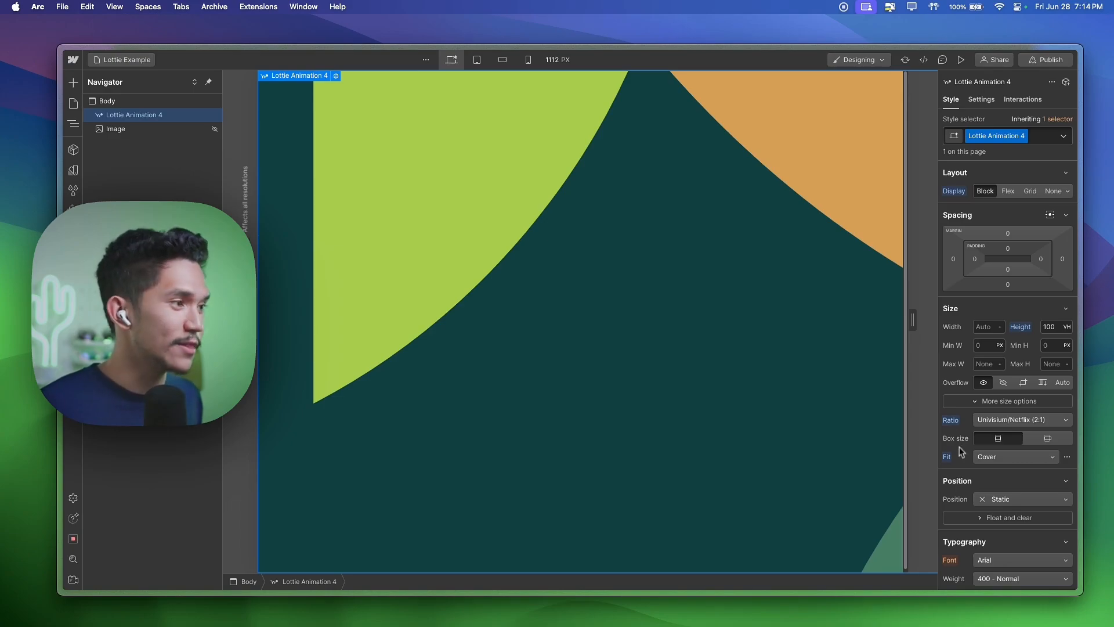
mouse_move(959, 437)
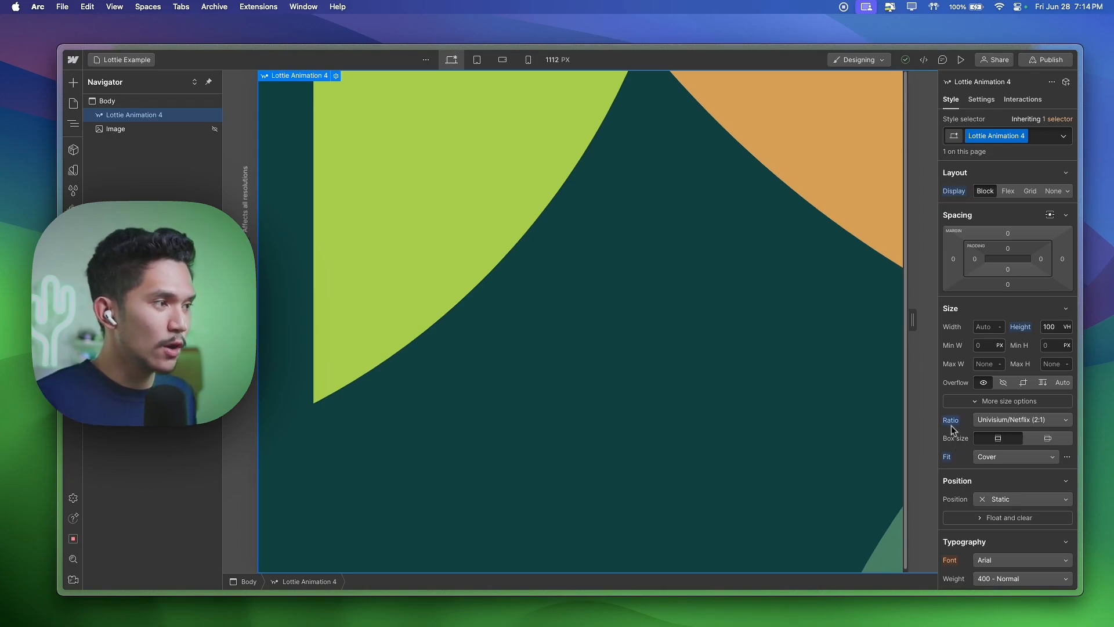
left_click(981, 99)
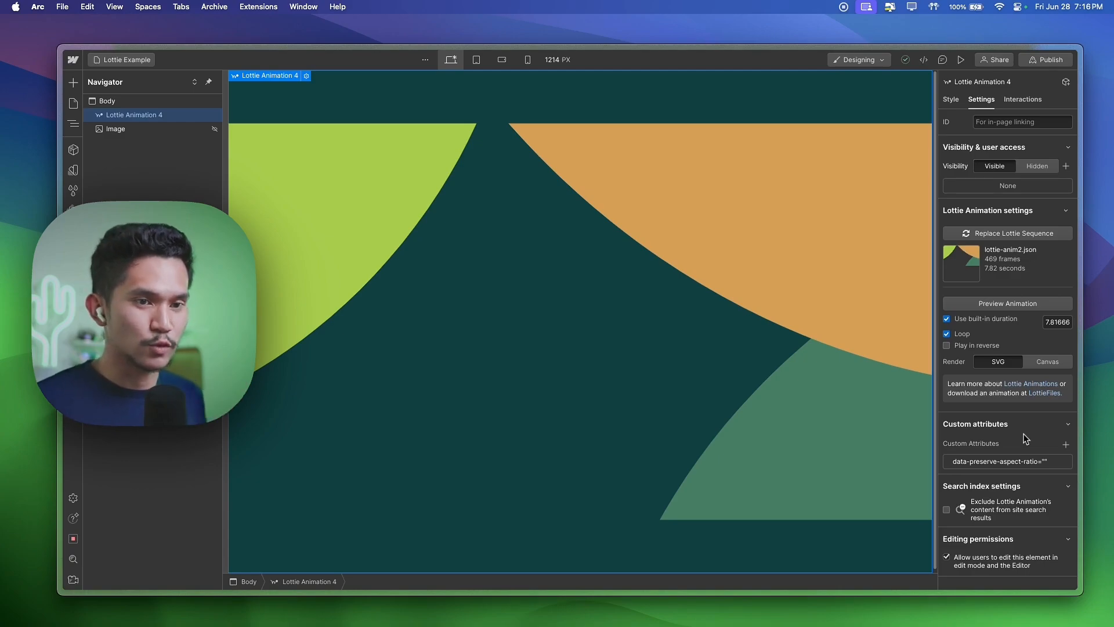
mouse_move(1039, 483)
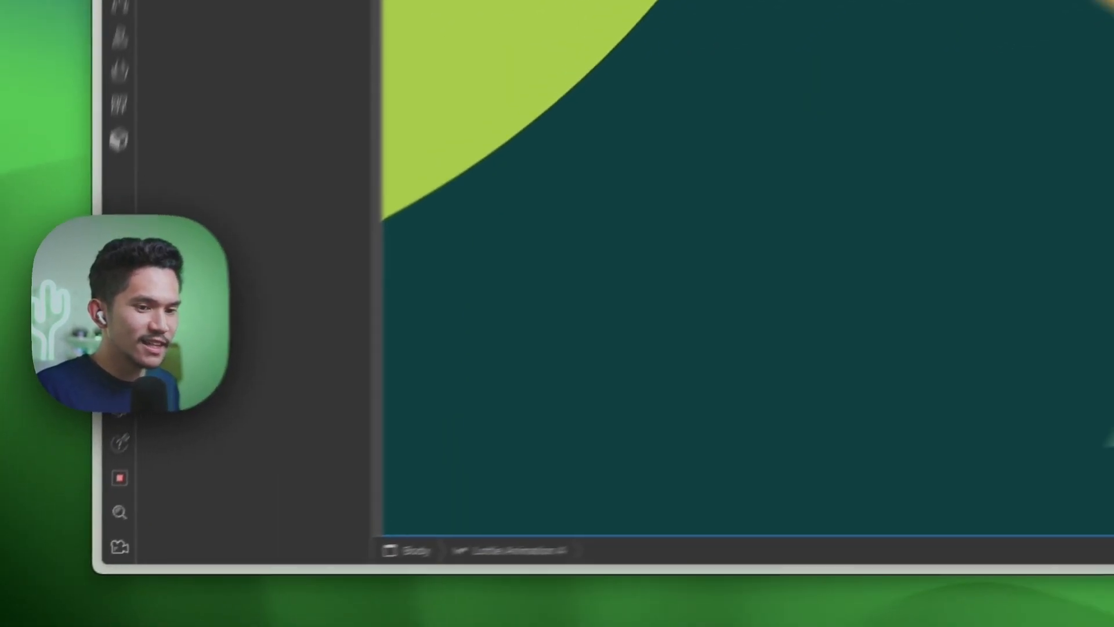
- Paste 'xMidYMid slice' as the data-preserve-aspect-ratio attribute value
key("cmd+c")
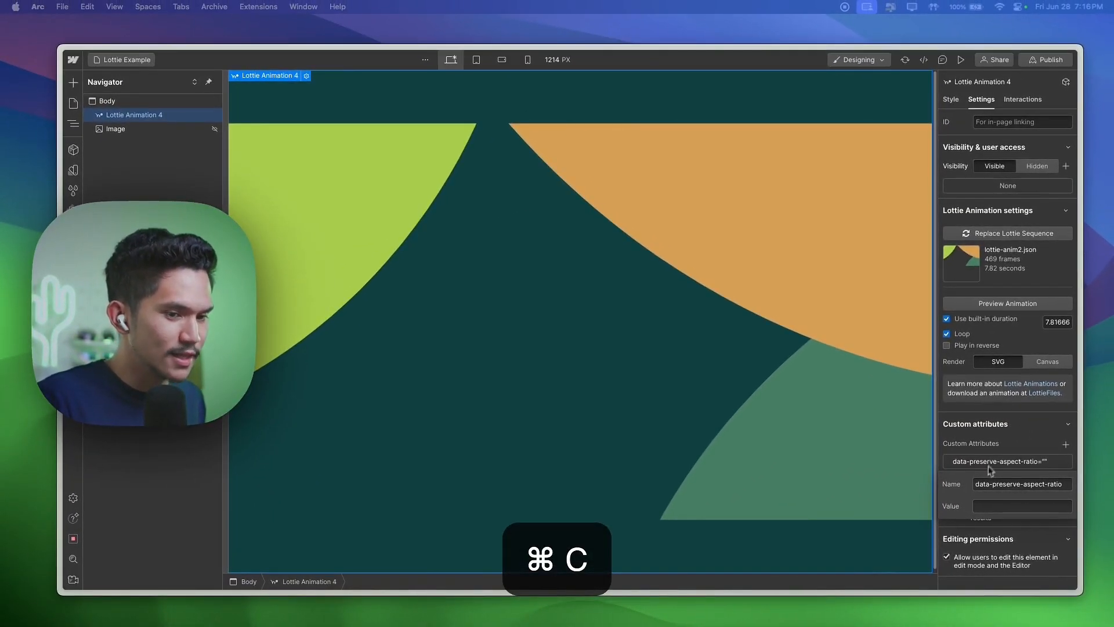
key("cmd+v")
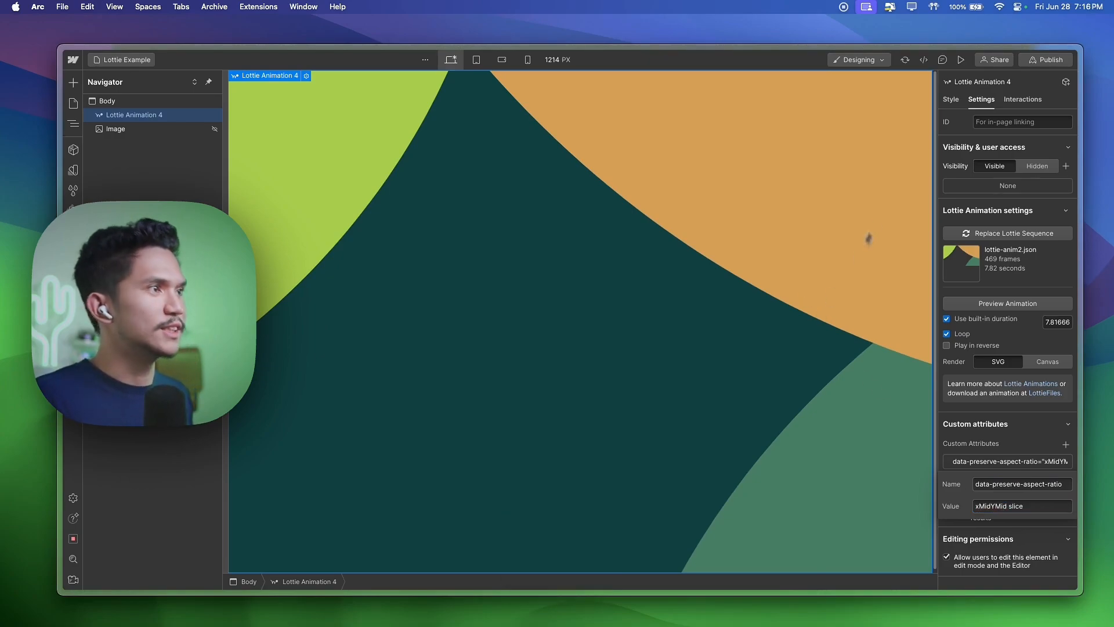
- Preview the page at Tablet width, then exit preview and show the Style panel
left_click(960, 59)
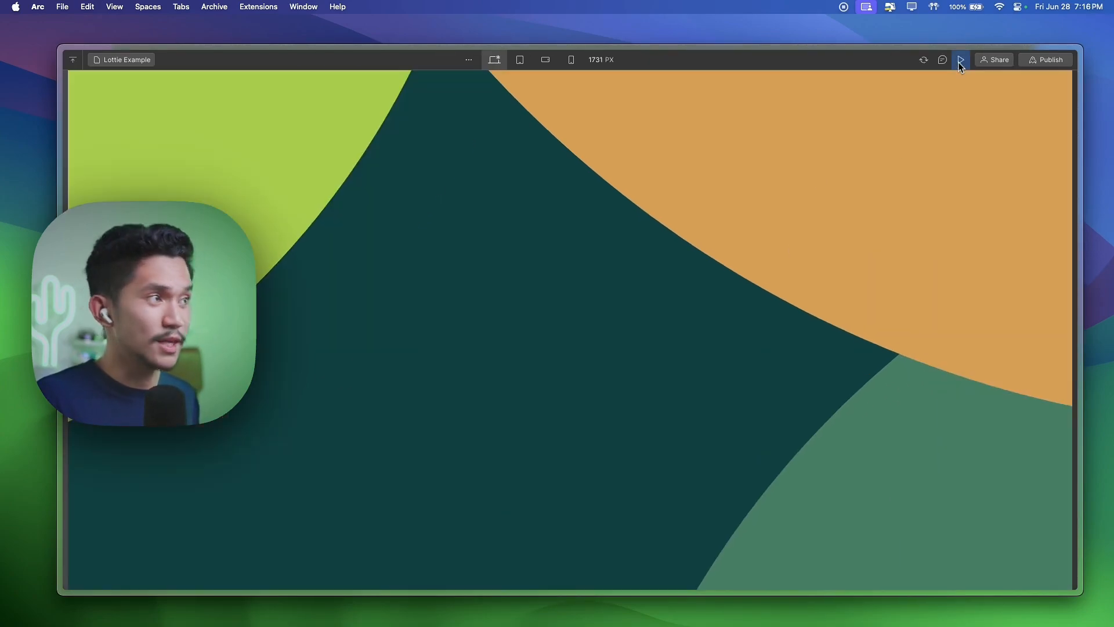
left_click(521, 60)
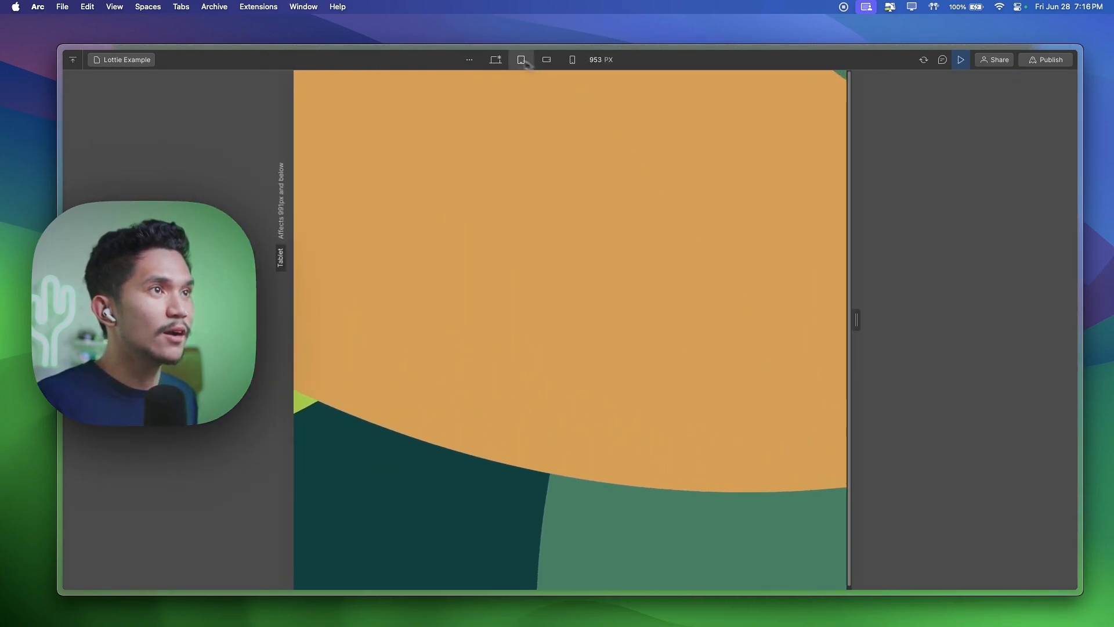
left_click(521, 60)
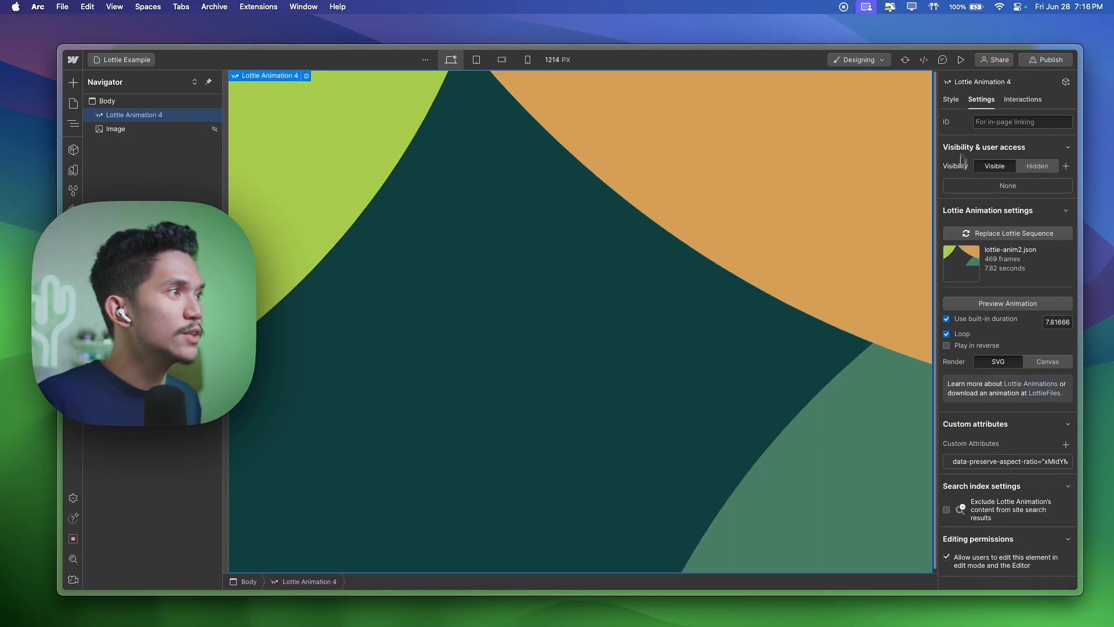
left_click(950, 99)
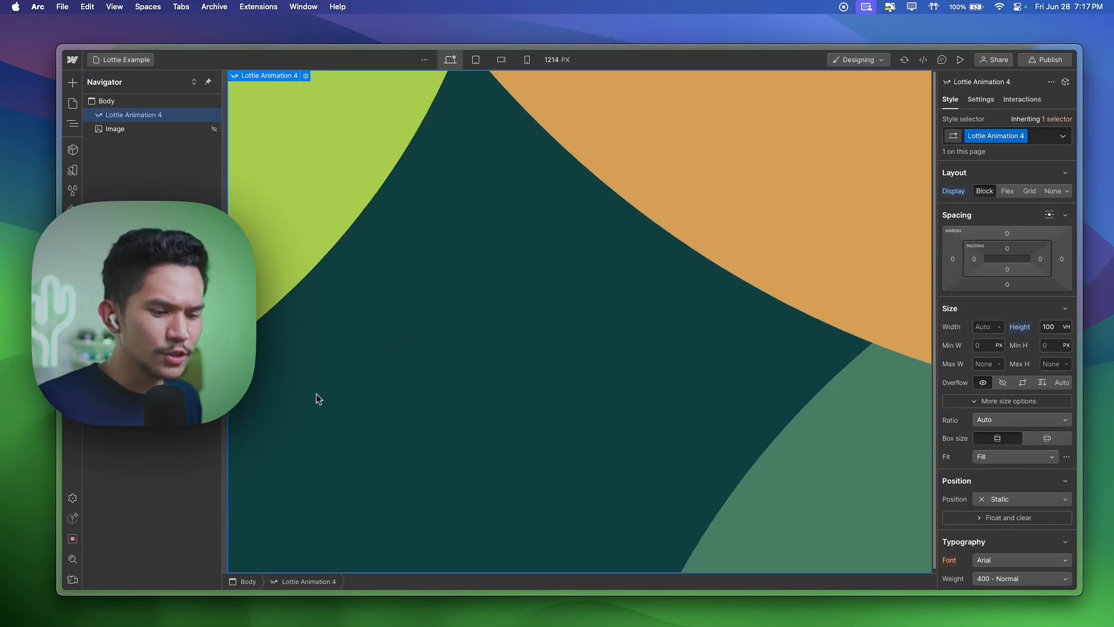
mouse_move(310, 368)
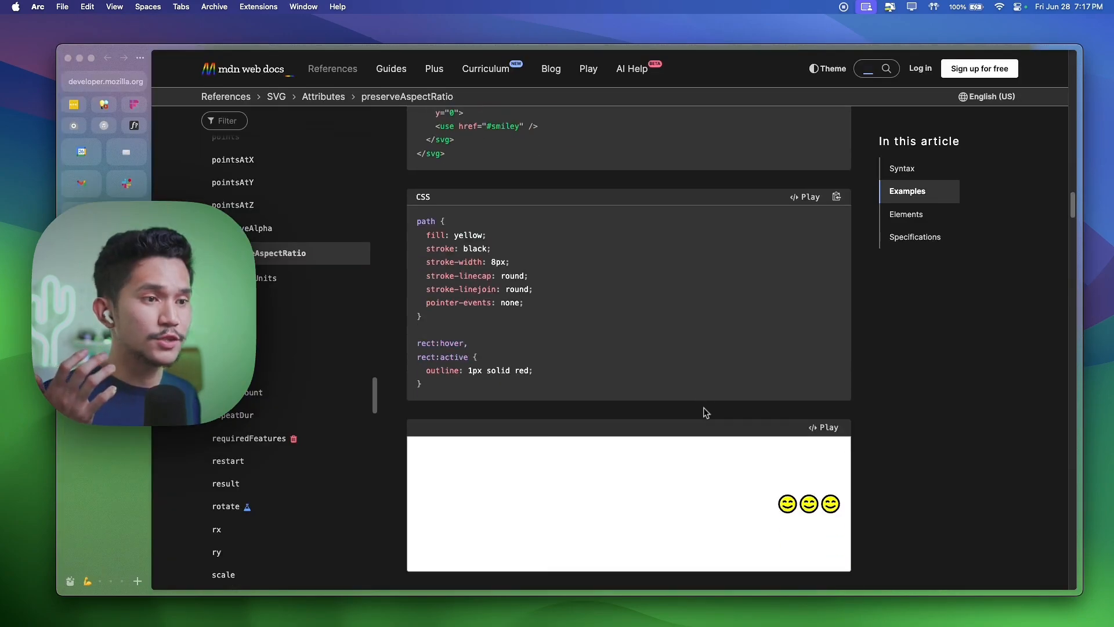
scroll("up", 3)
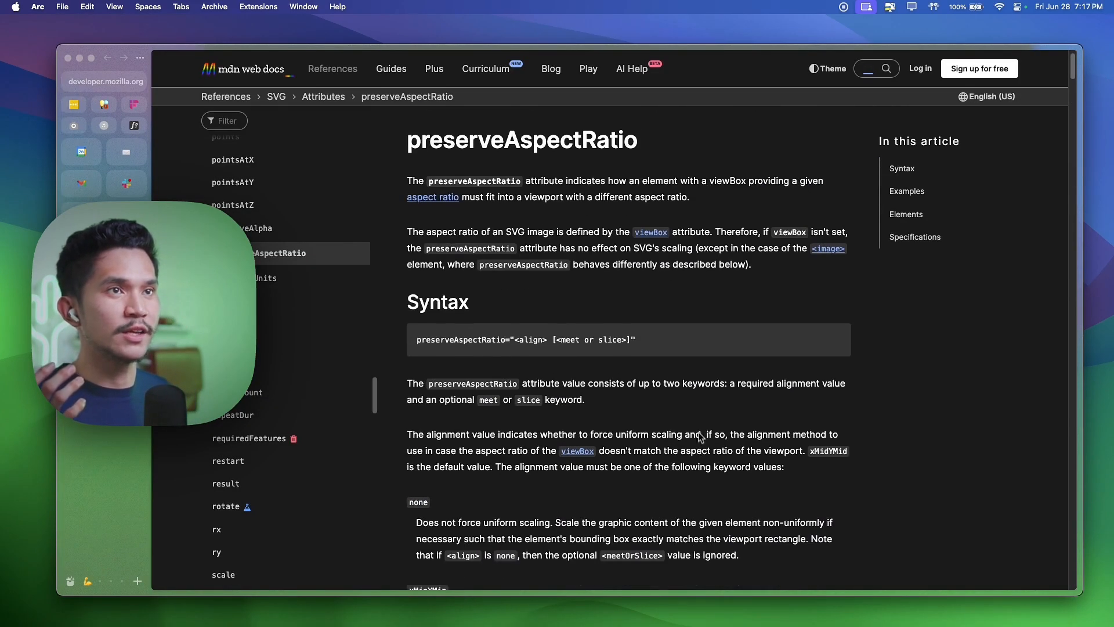
scroll("down", 3)
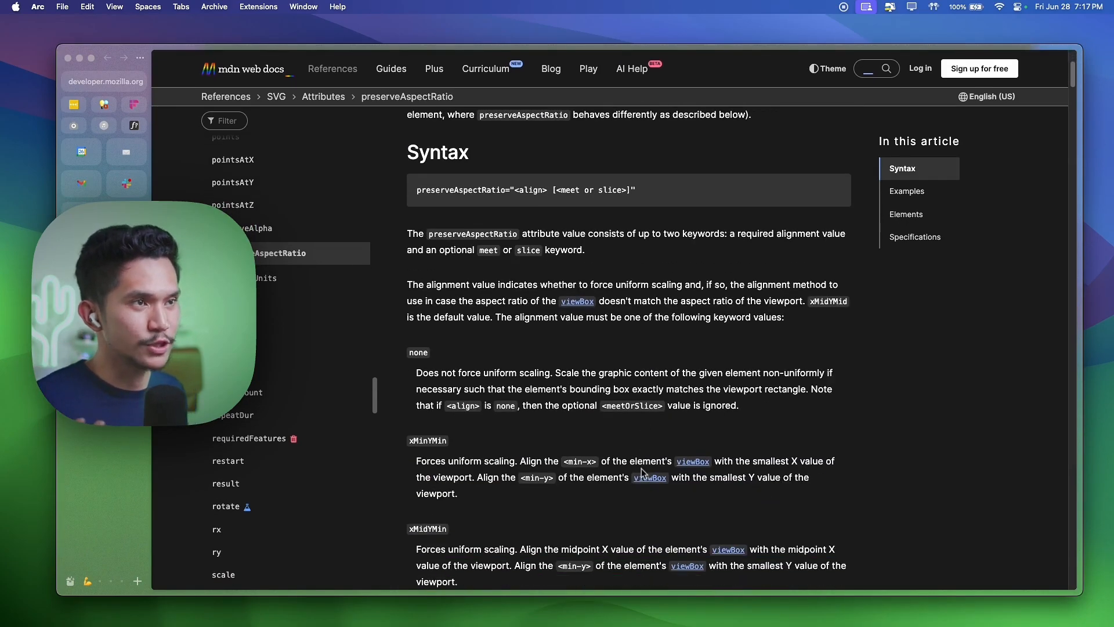
scroll("down", 3)
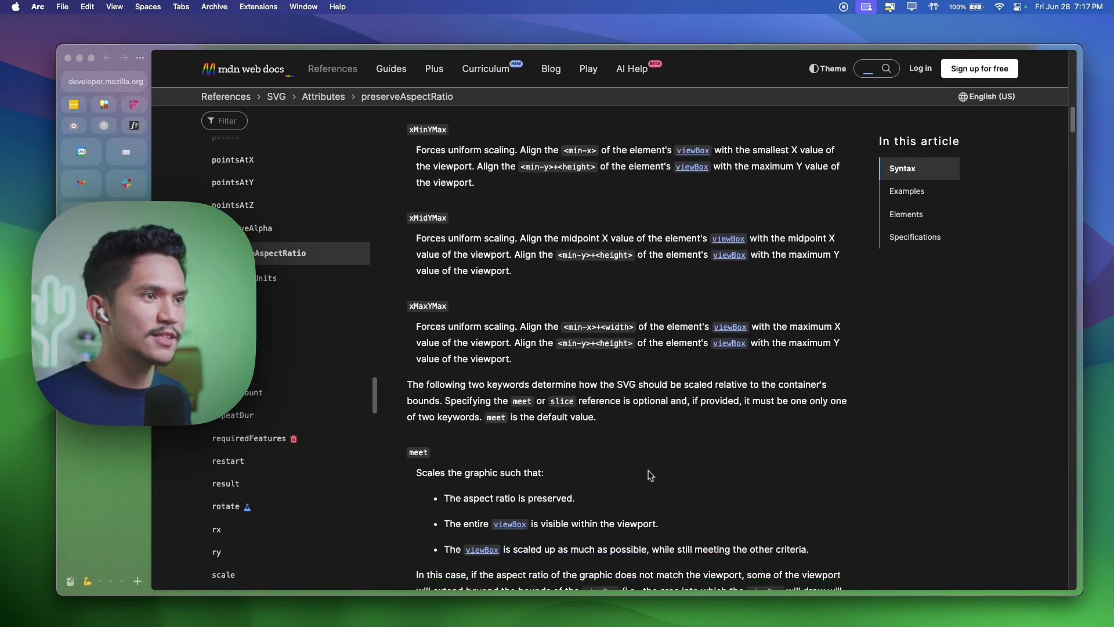
scroll("down", 3)
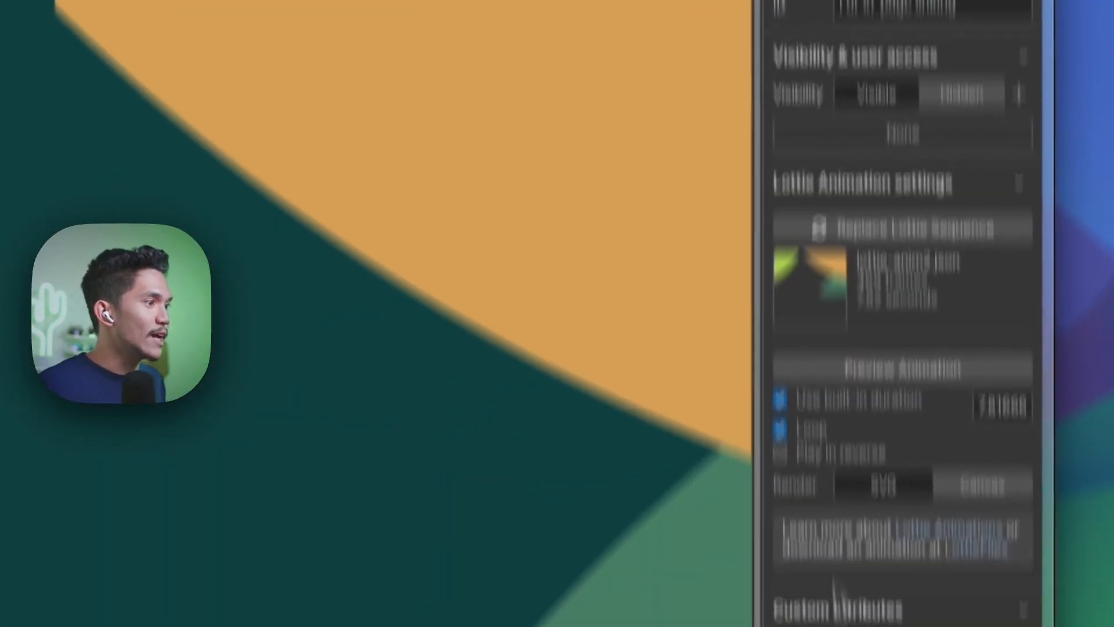
scroll("down", 3)
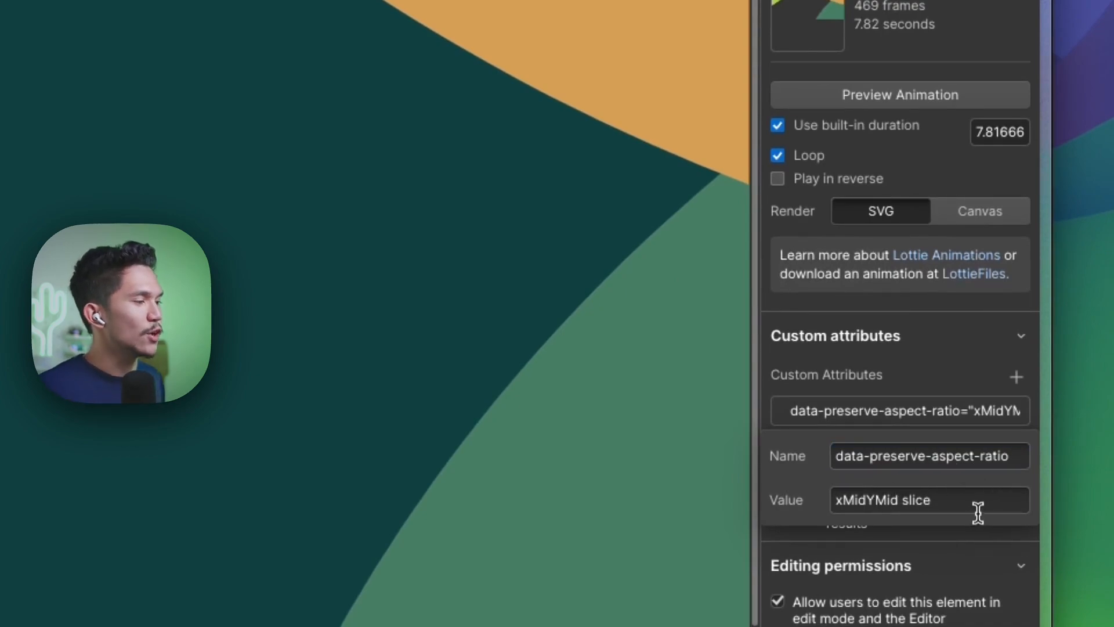
left_click(928, 500)
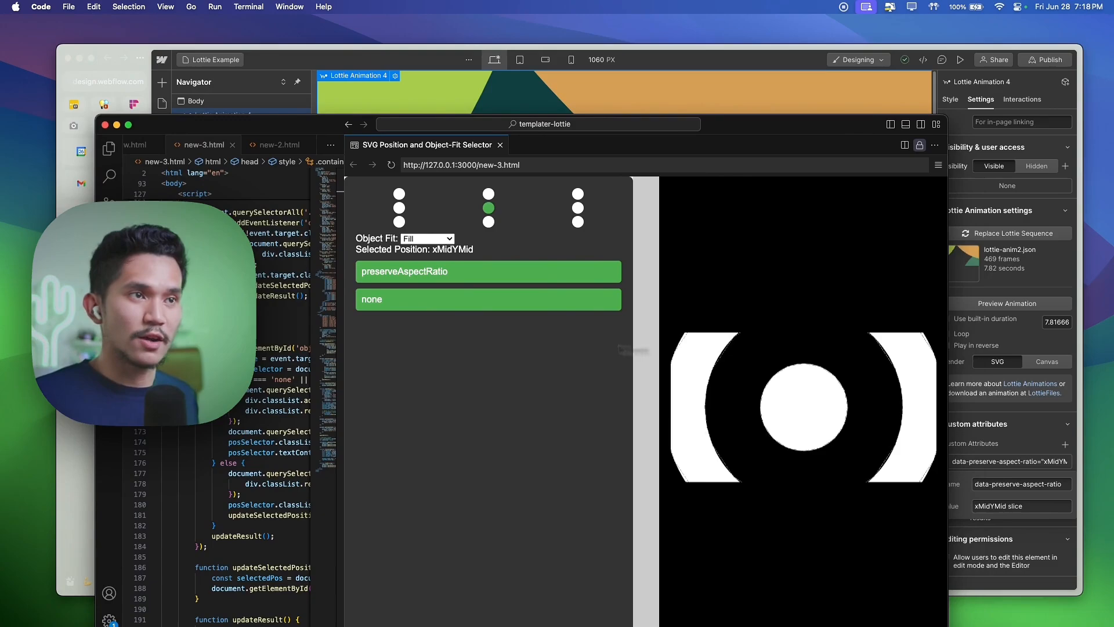
- Set the demo's Object Fit to Cover and try alignments, ending on centre for xMidYMid slice
left_click(488, 193)
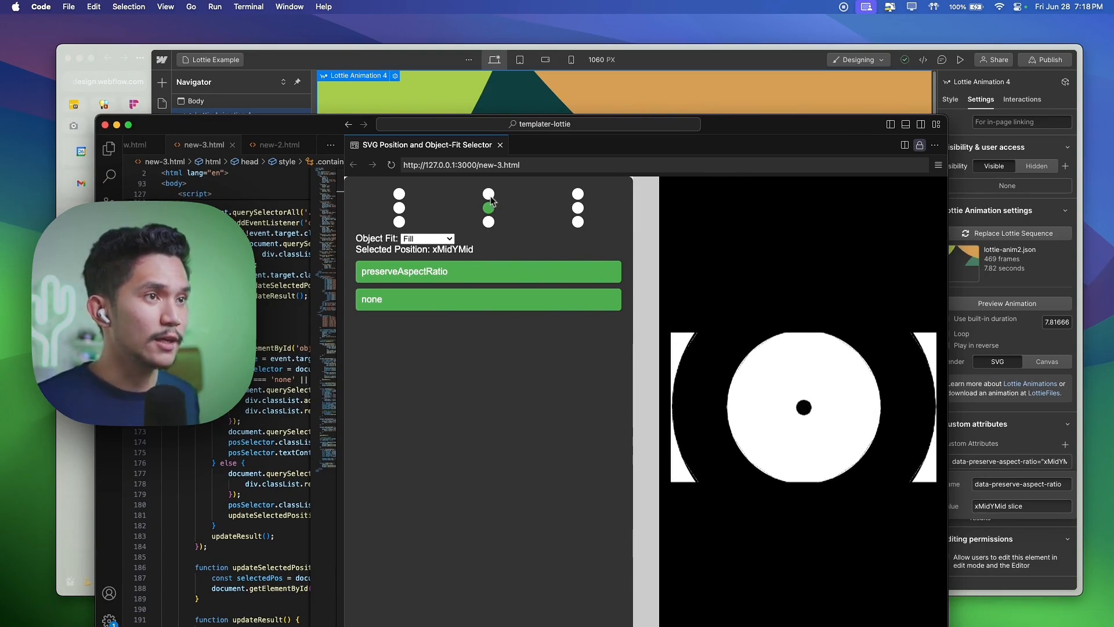
left_click(427, 238)
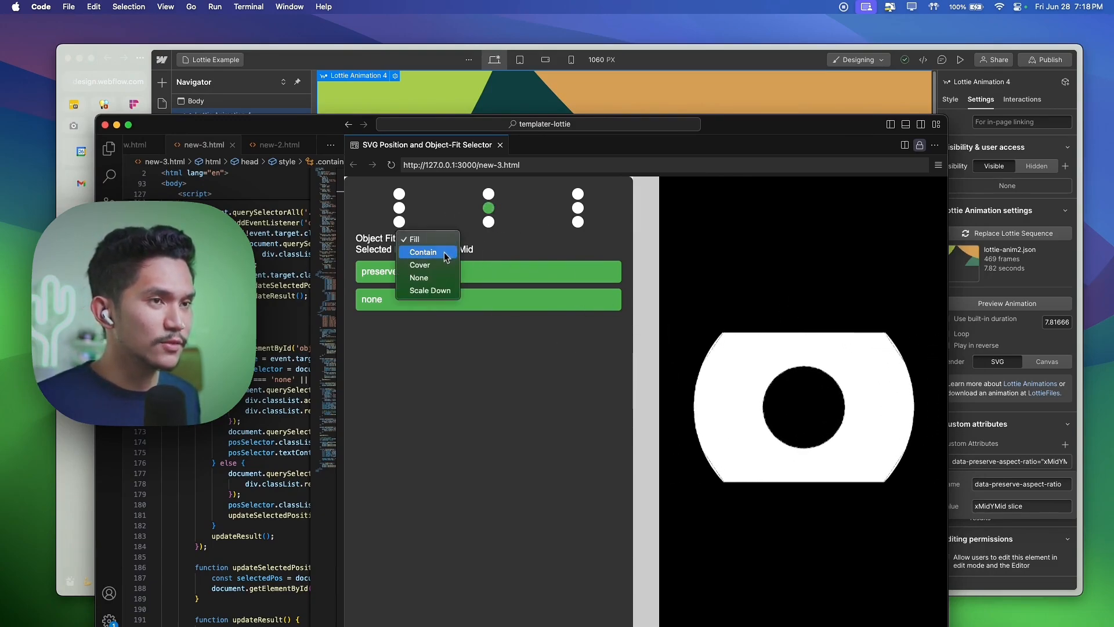
left_click(419, 264)
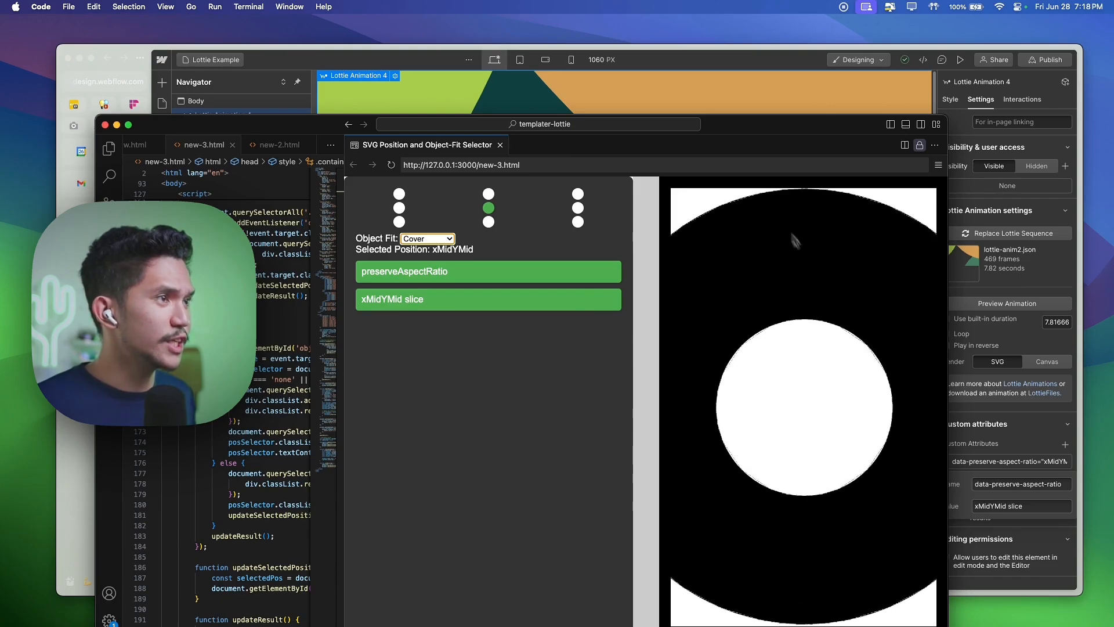
left_click(488, 222)
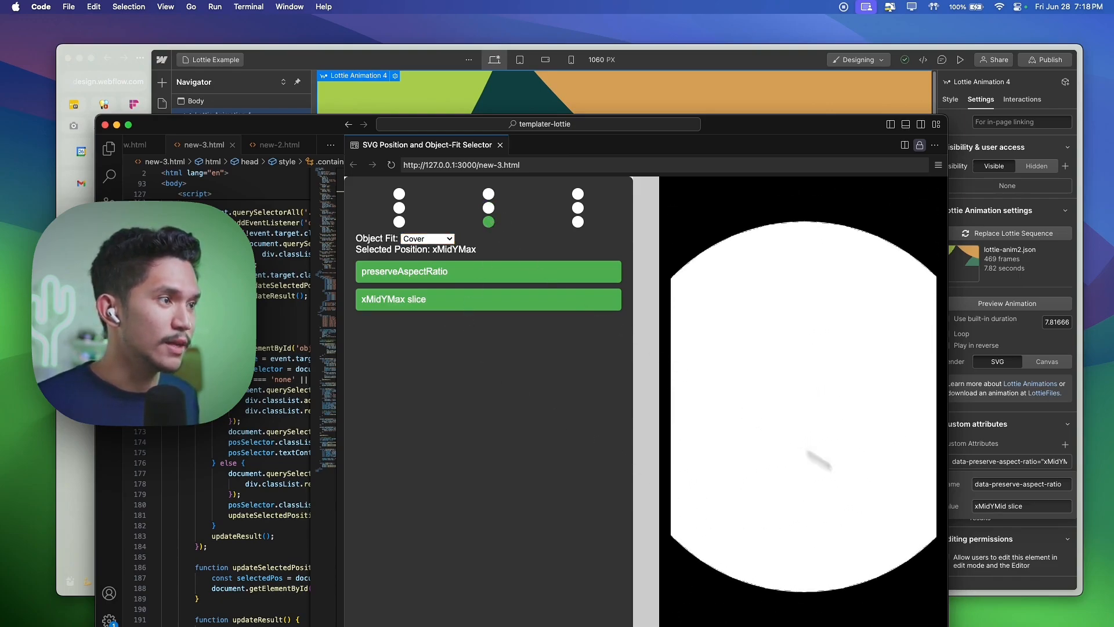
left_click(399, 222)
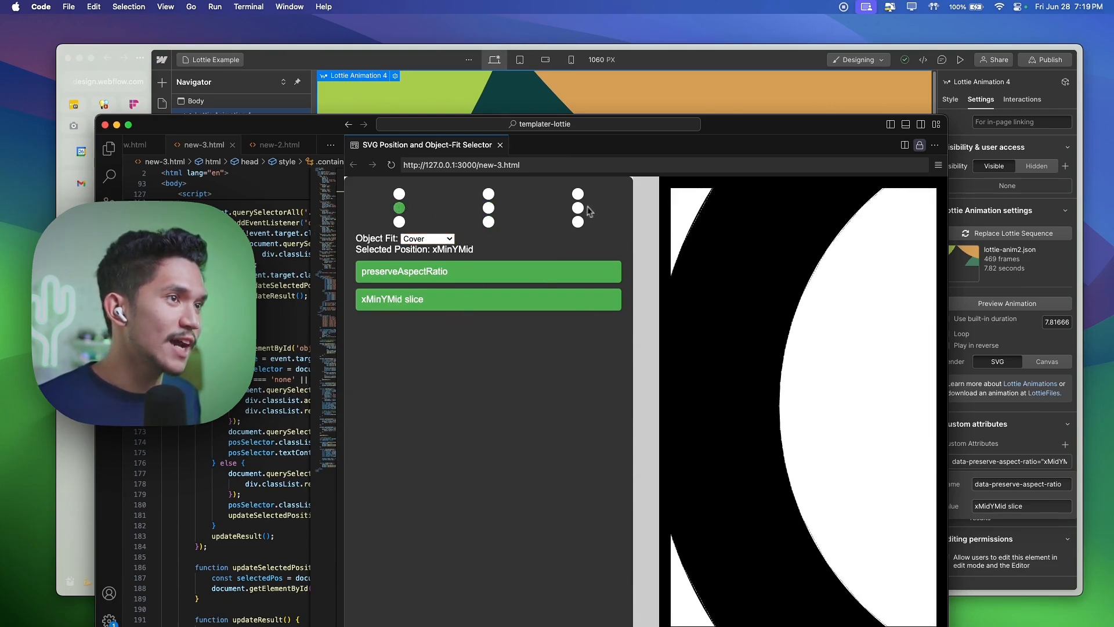
left_click(488, 208)
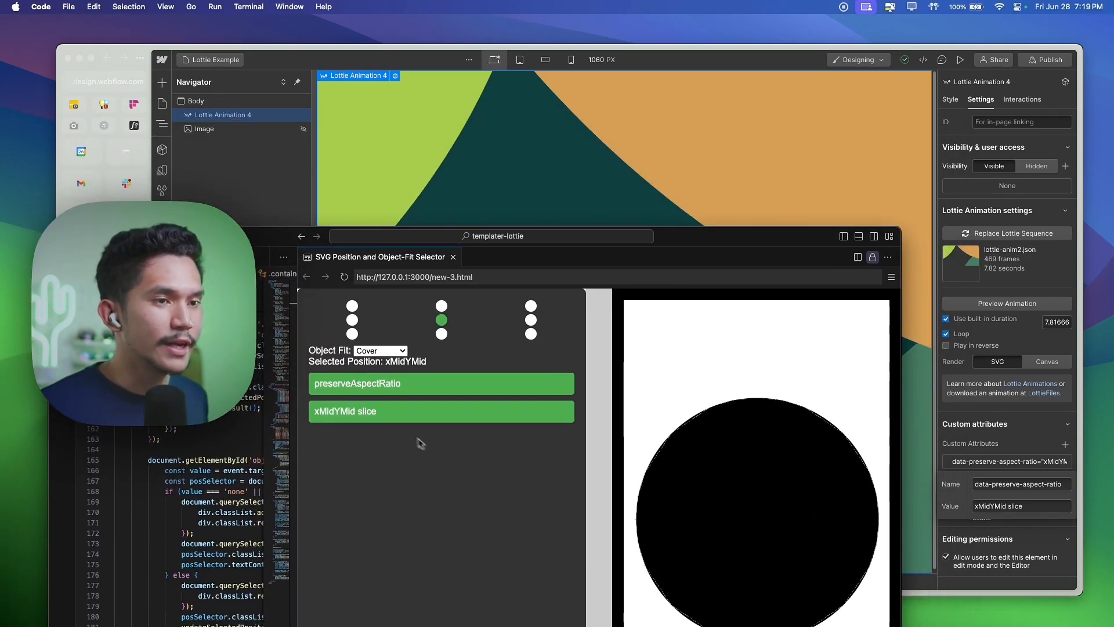
- Align the demo graphic left-middle, then return to Webflow and preview the page
left_click(352, 306)
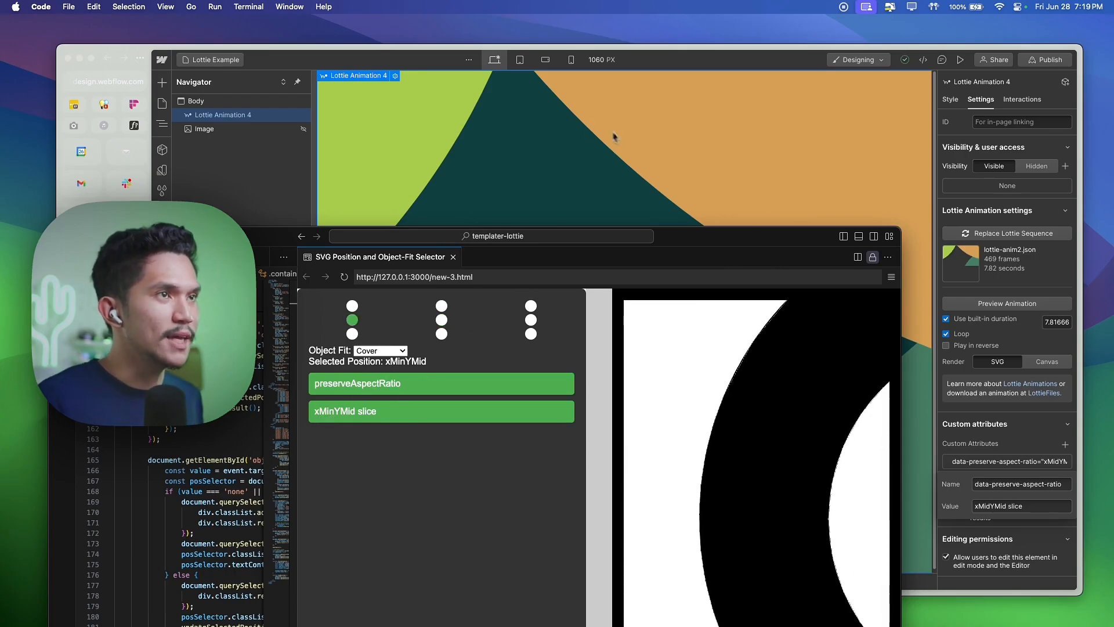
key("cmd+tab")
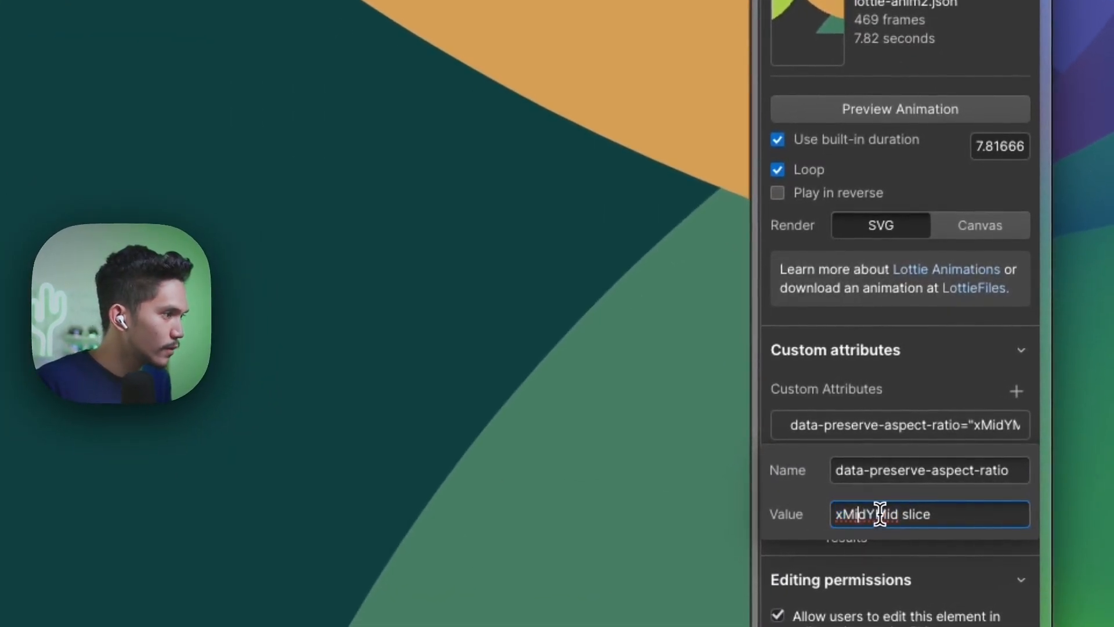
key("backspace")
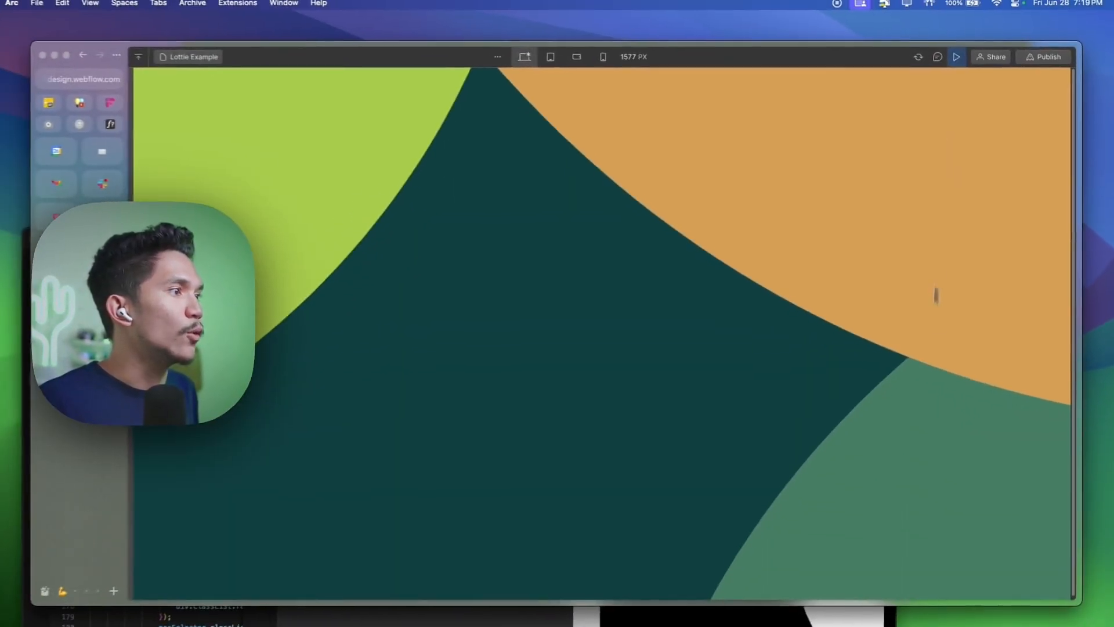
- Open the Home page showing the 'Let's get back to Mother Nature' hero
left_click(590, 59)
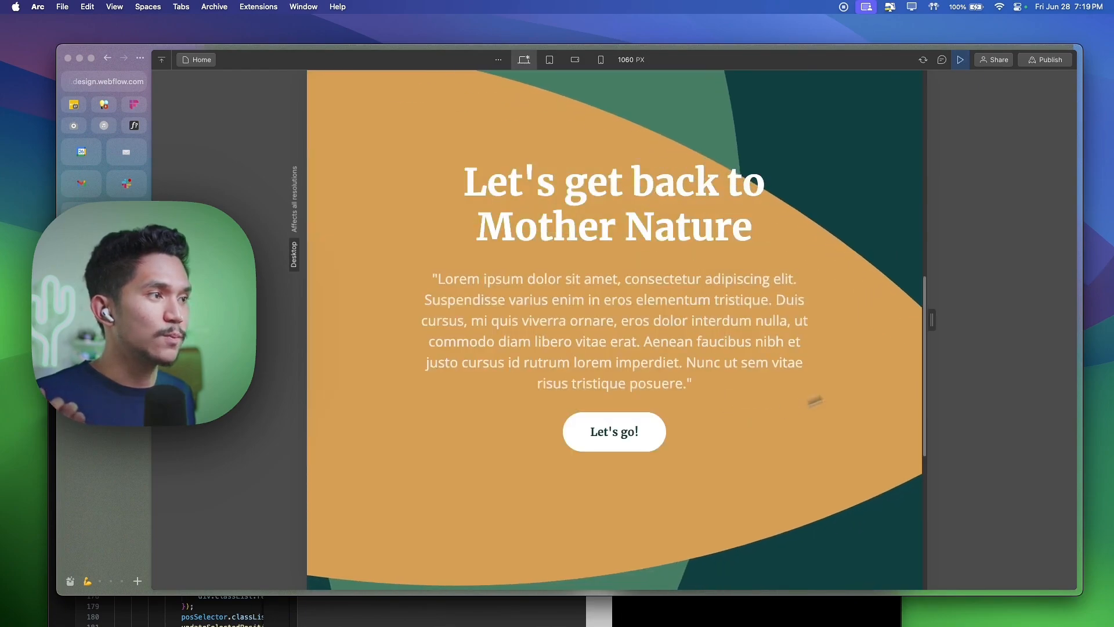
- Preview the Home hero at Mobile Landscape and Mobile Portrait widths
left_click(576, 59)
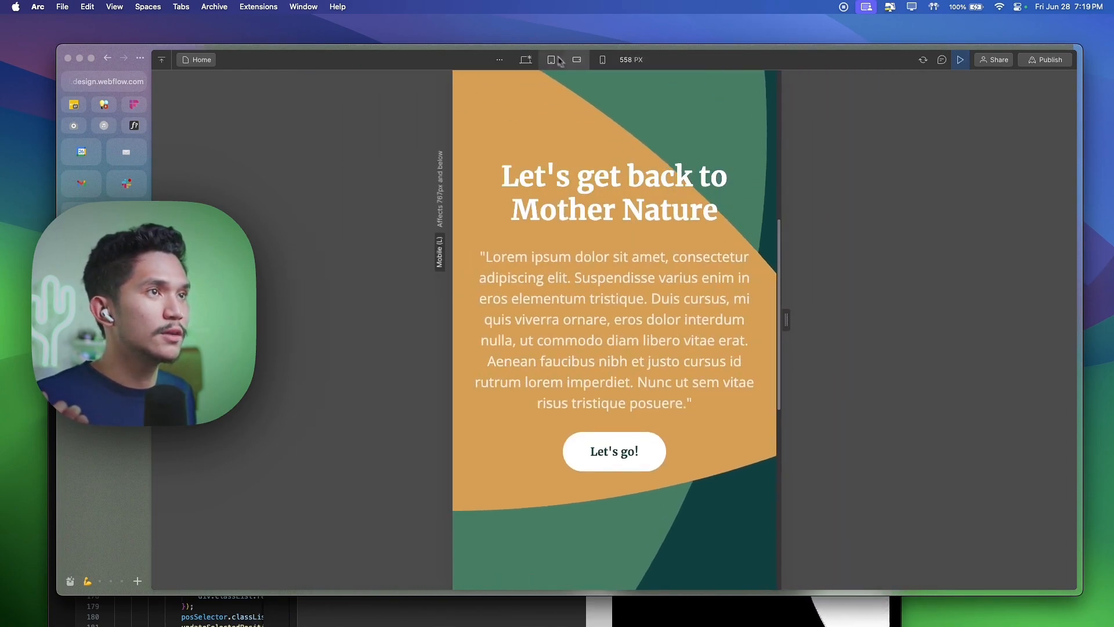
left_click(603, 59)
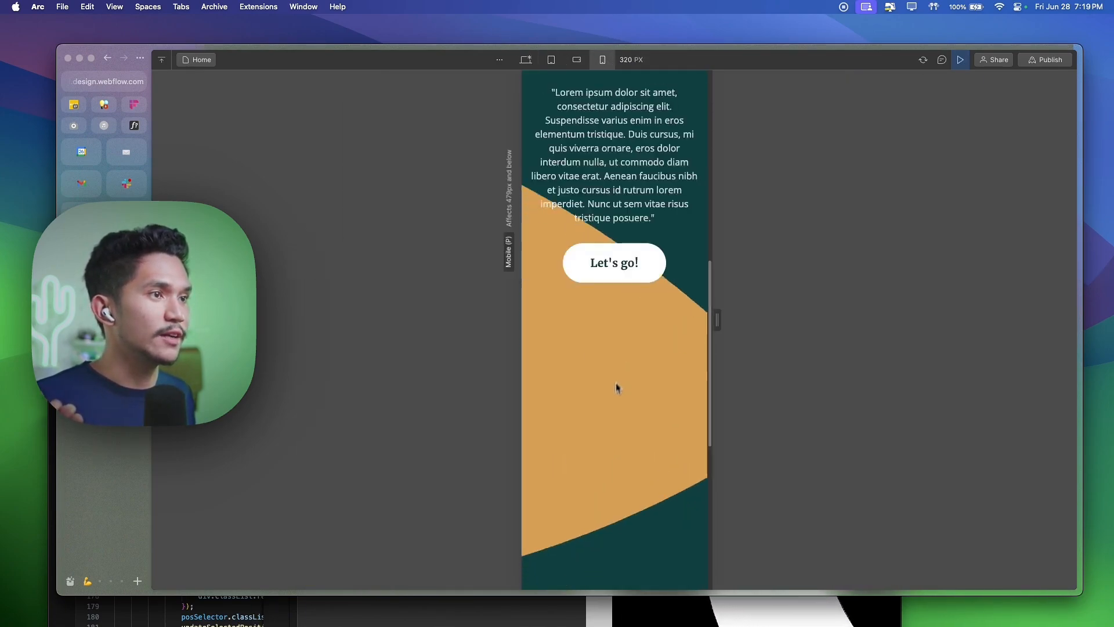